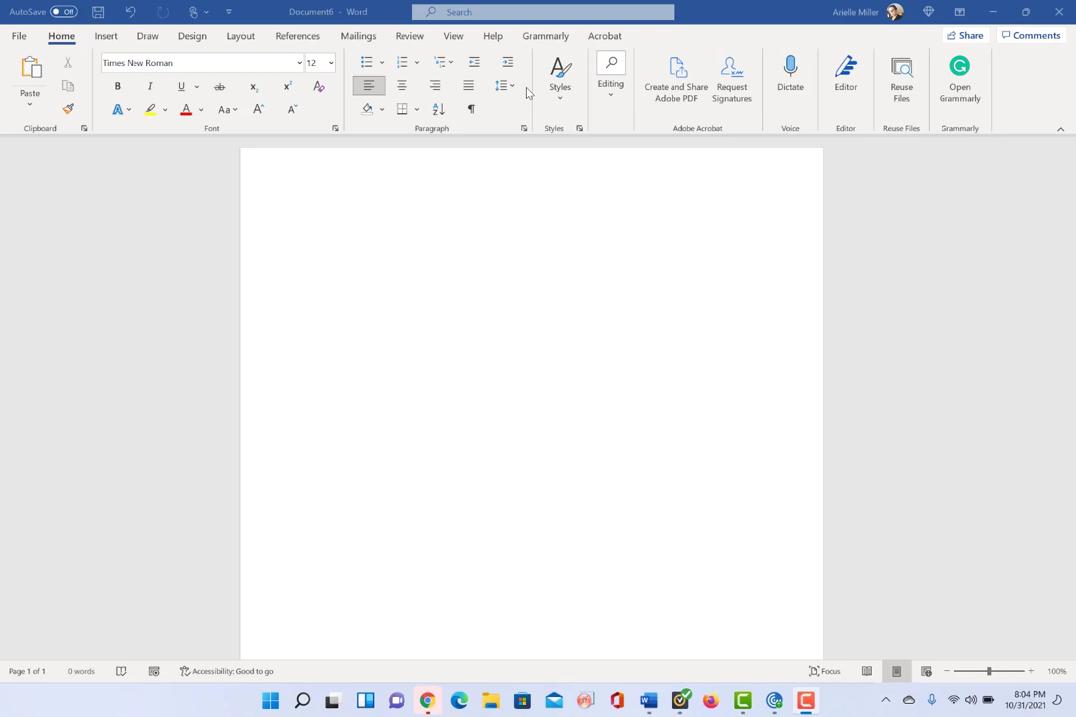
mouse_move(36, 195)
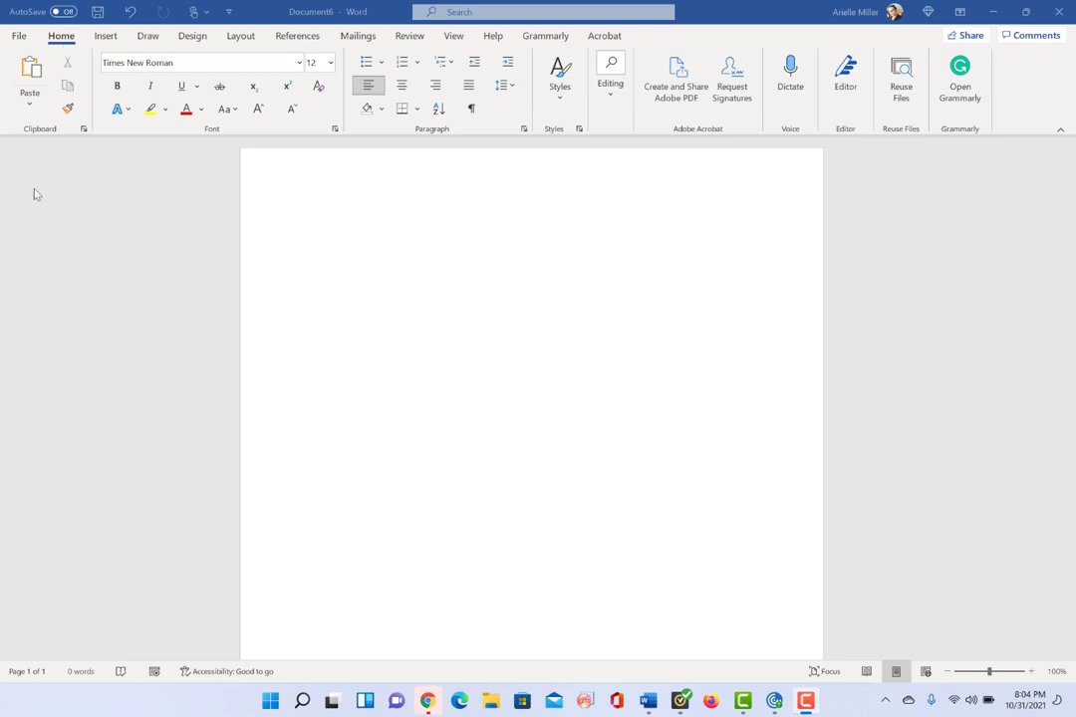
mouse_move(18, 622)
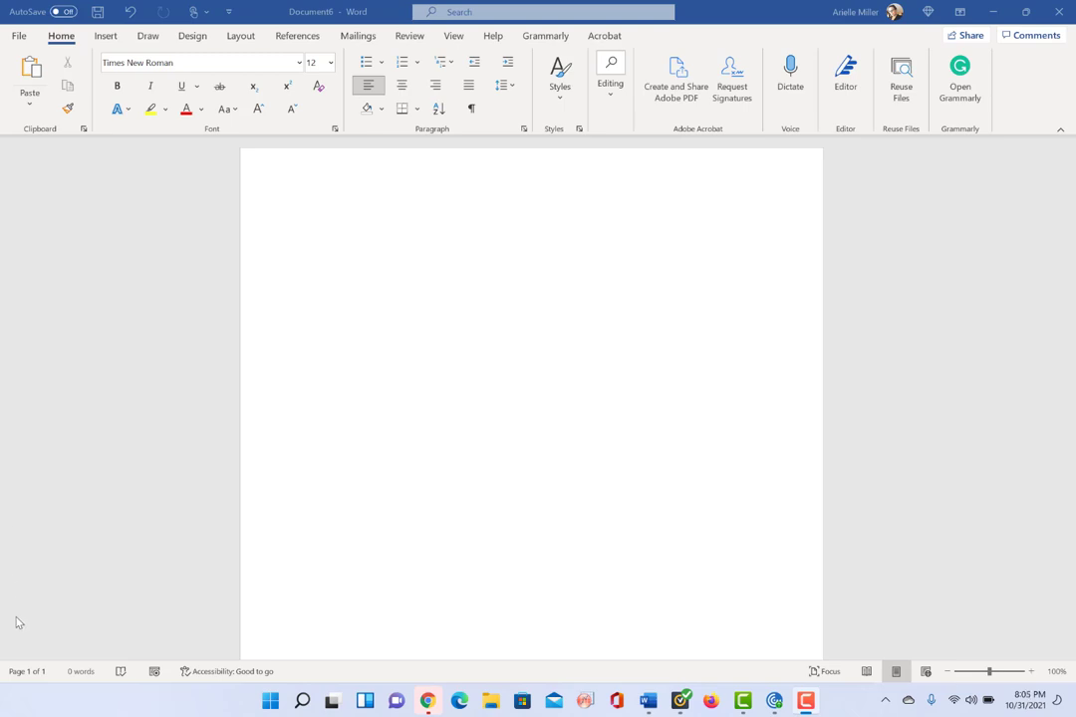
mouse_move(52, 645)
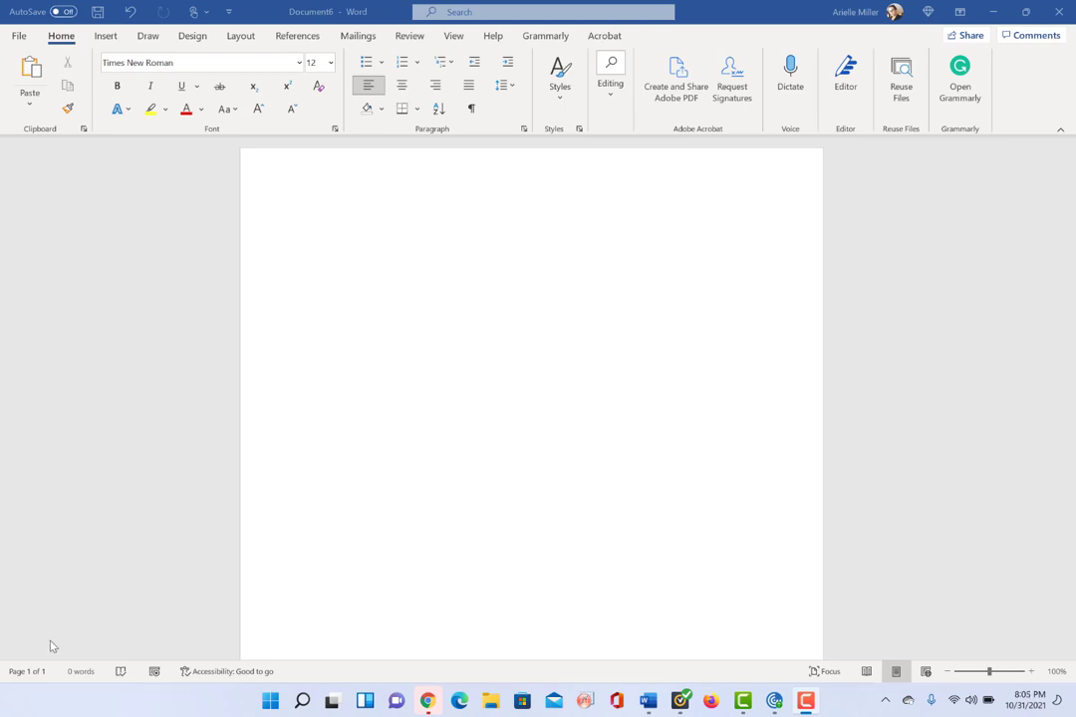
mouse_move(396, 282)
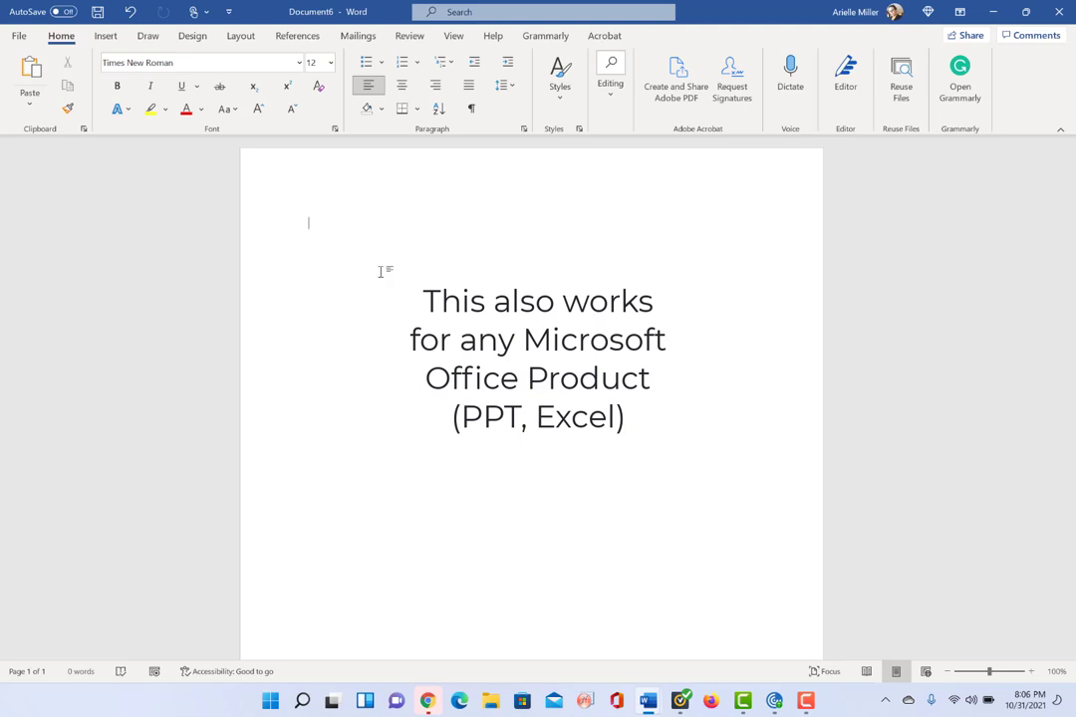
Press Alt+= to place an empty equation placeholder on the blank page
key(alt+=)
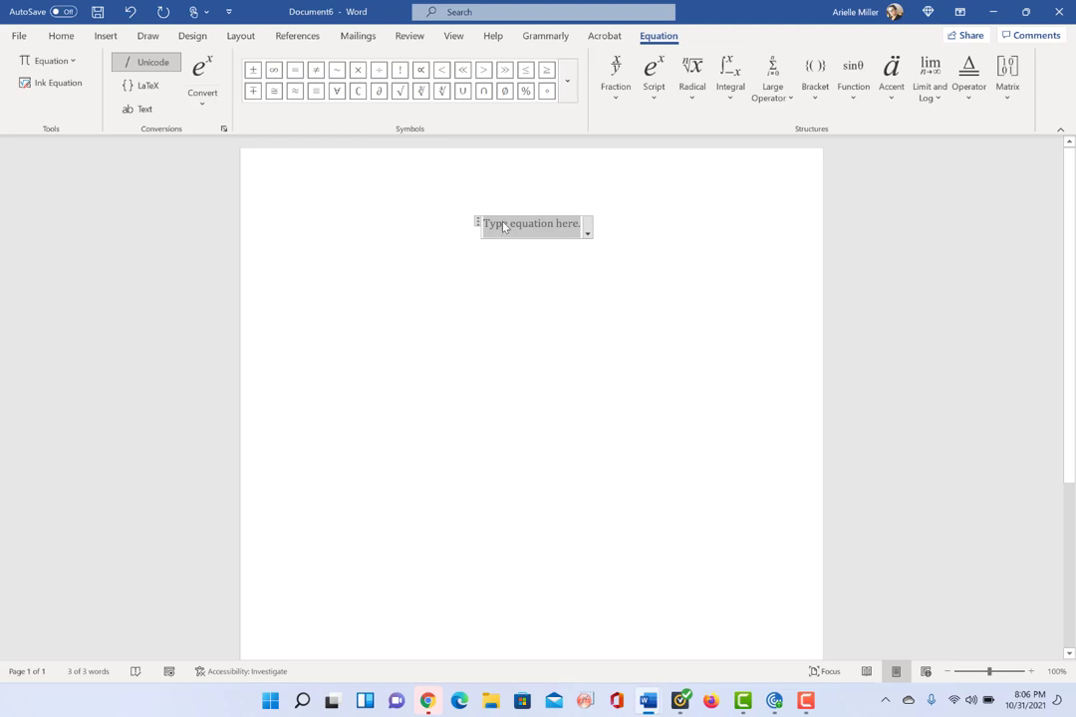
mouse_move(526, 239)
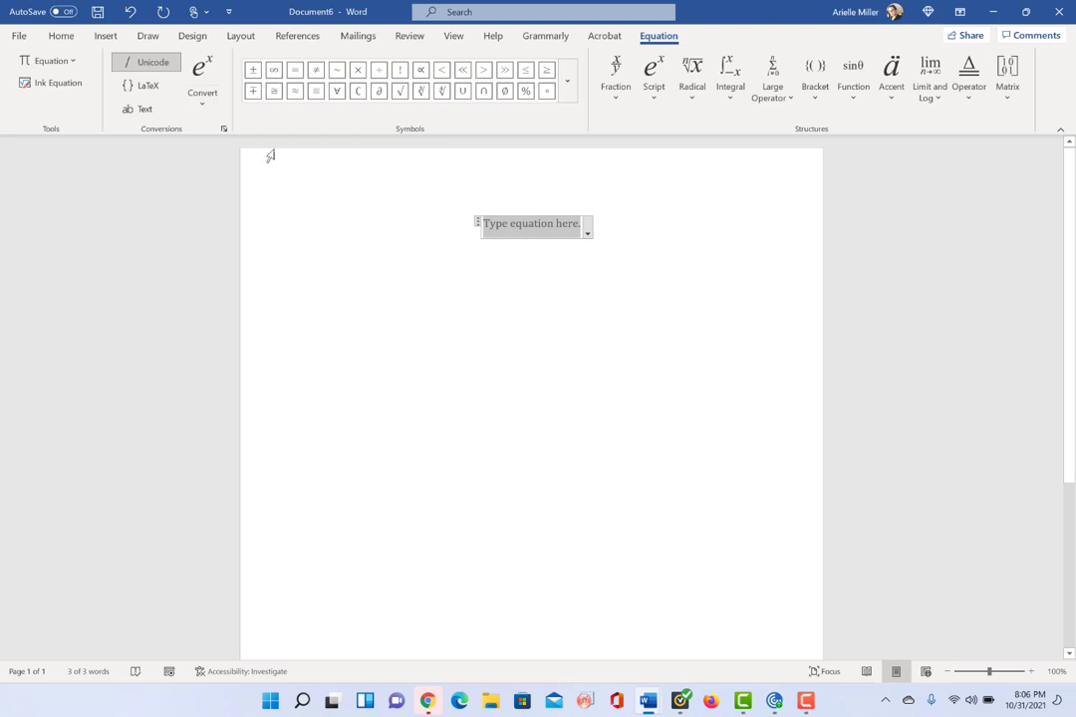
mouse_move(154, 61)
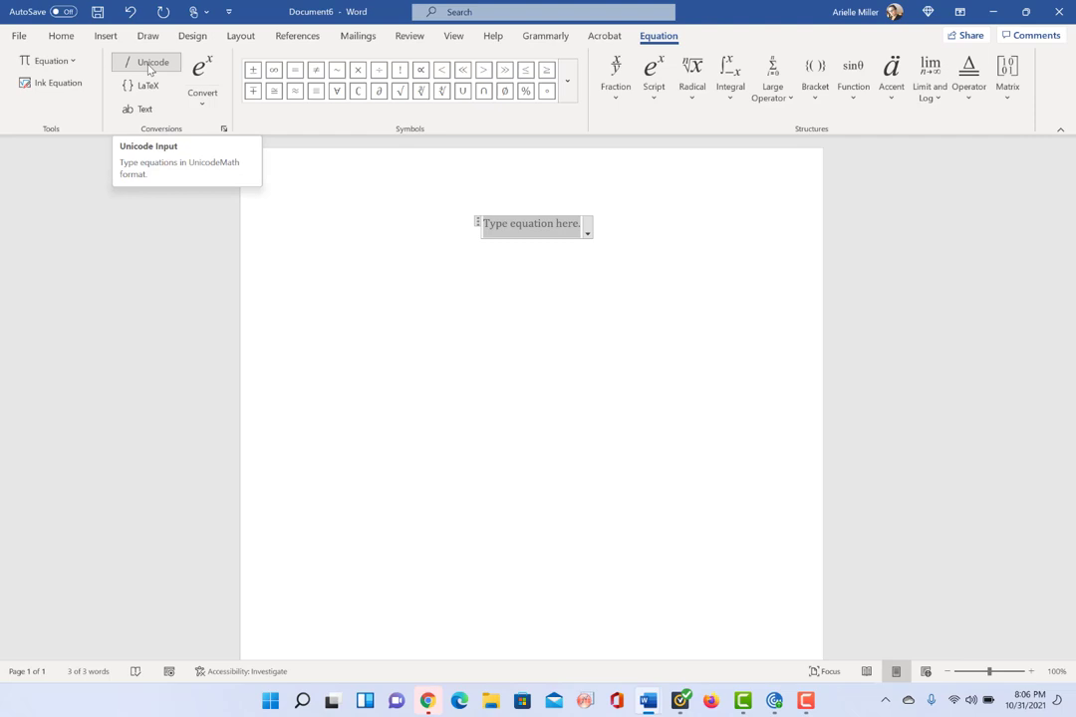
mouse_move(147, 84)
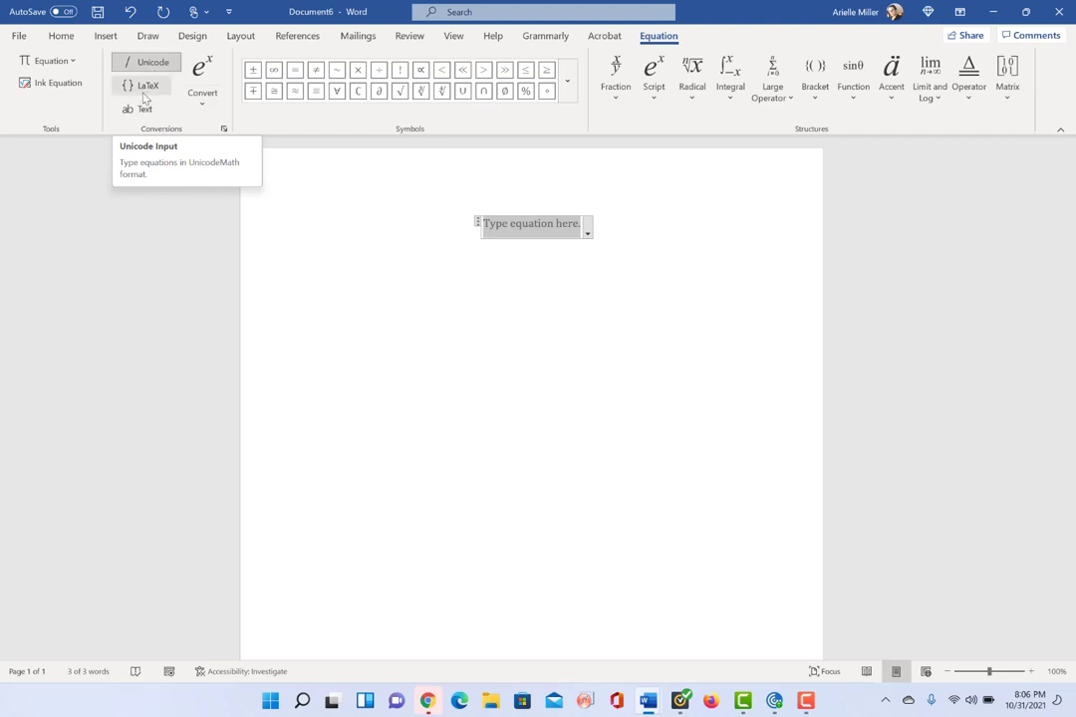
mouse_move(148, 84)
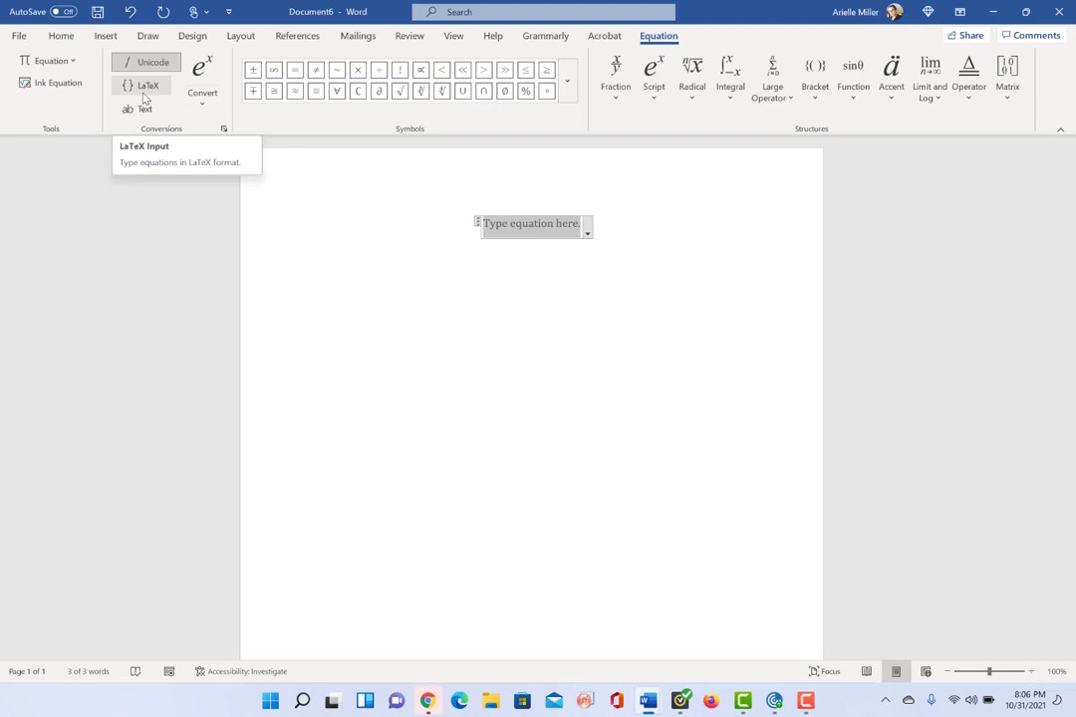
mouse_move(57, 82)
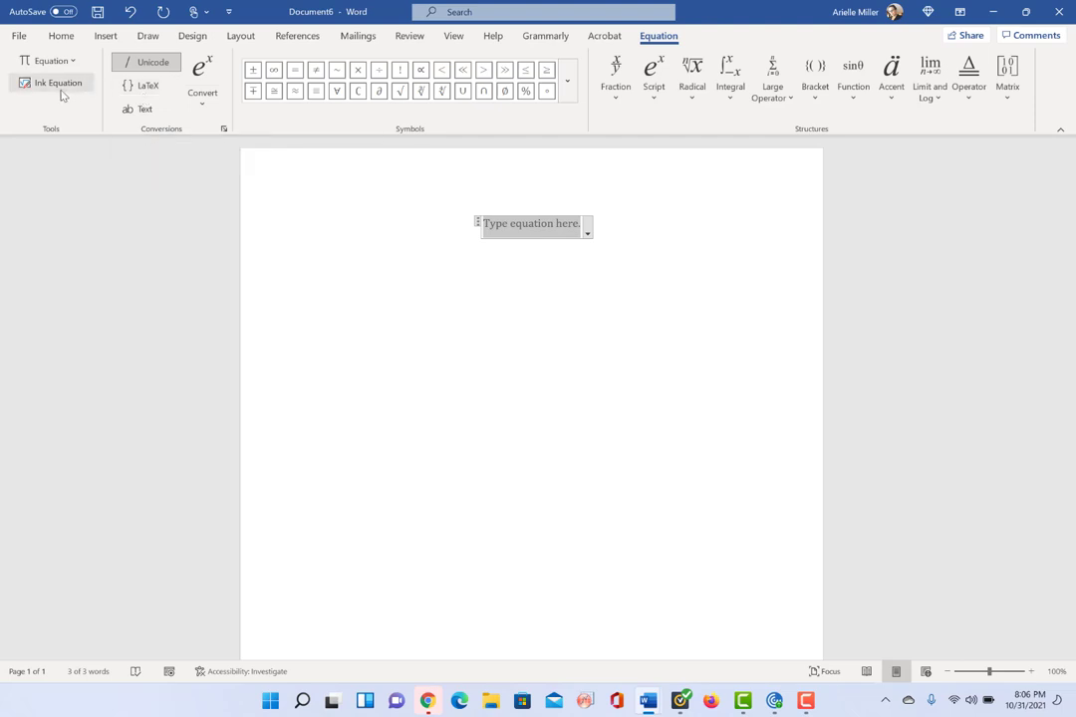
mouse_move(58, 86)
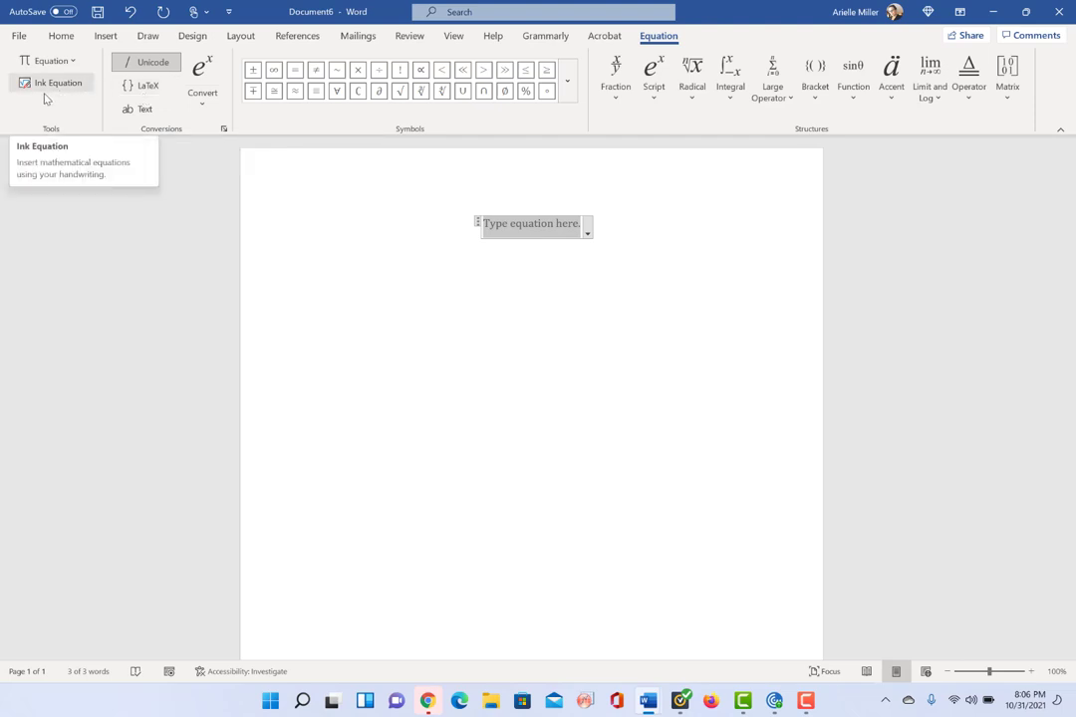
mouse_move(72, 140)
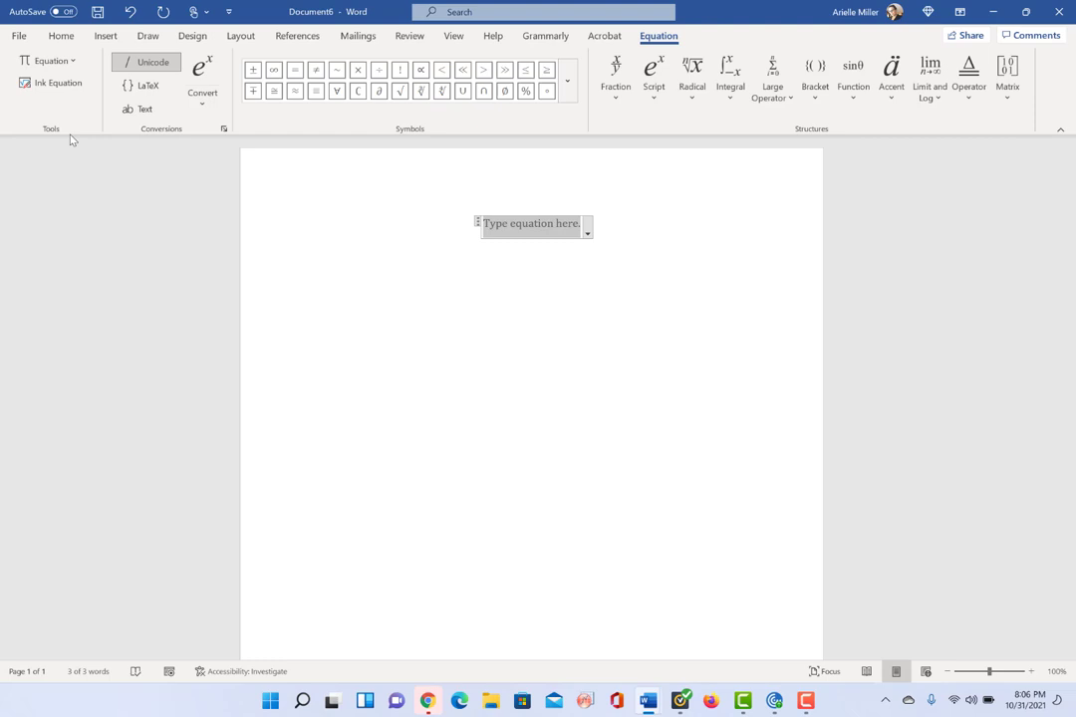
Type the equation y = mx + b
text(xy)
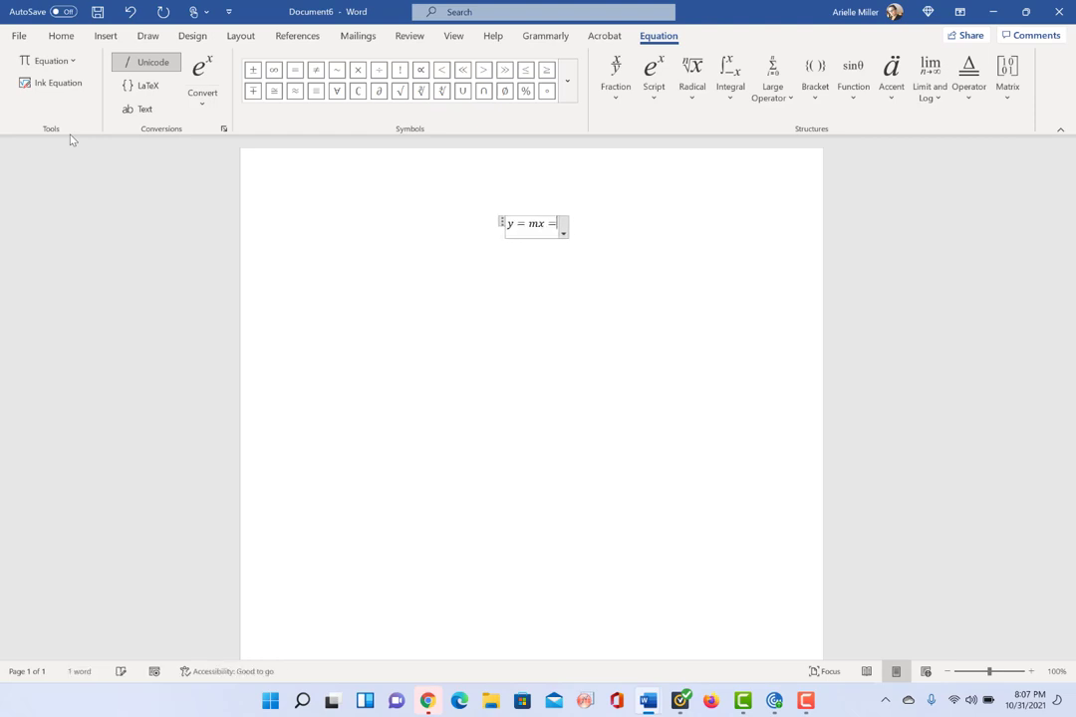
text(+)
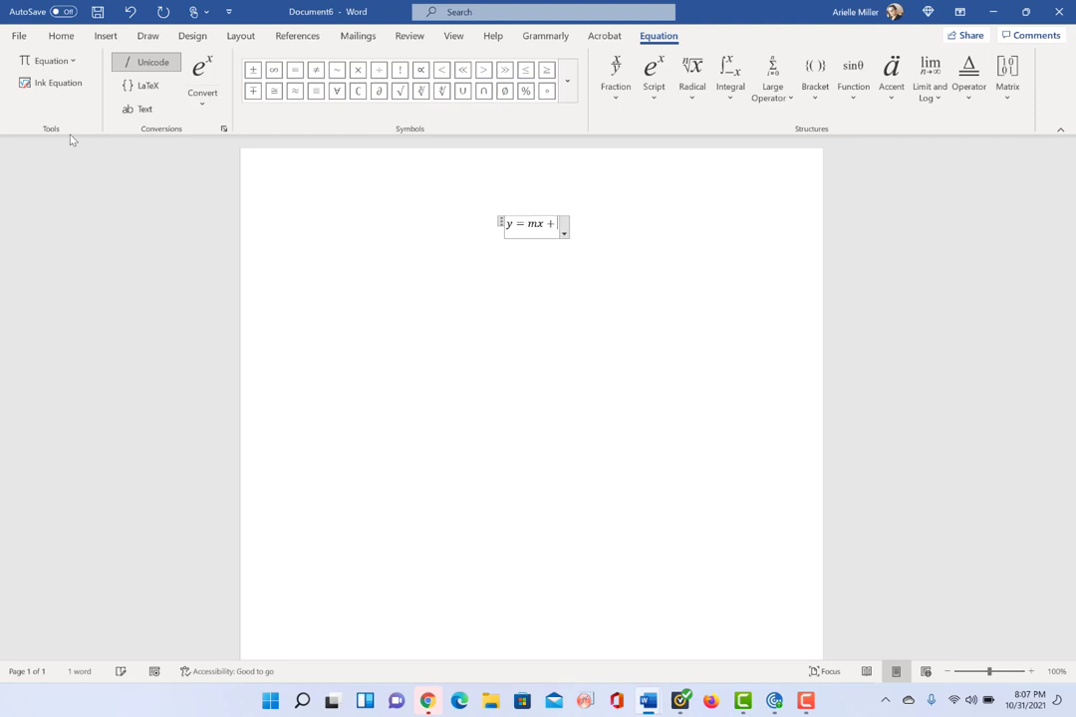
text(b)
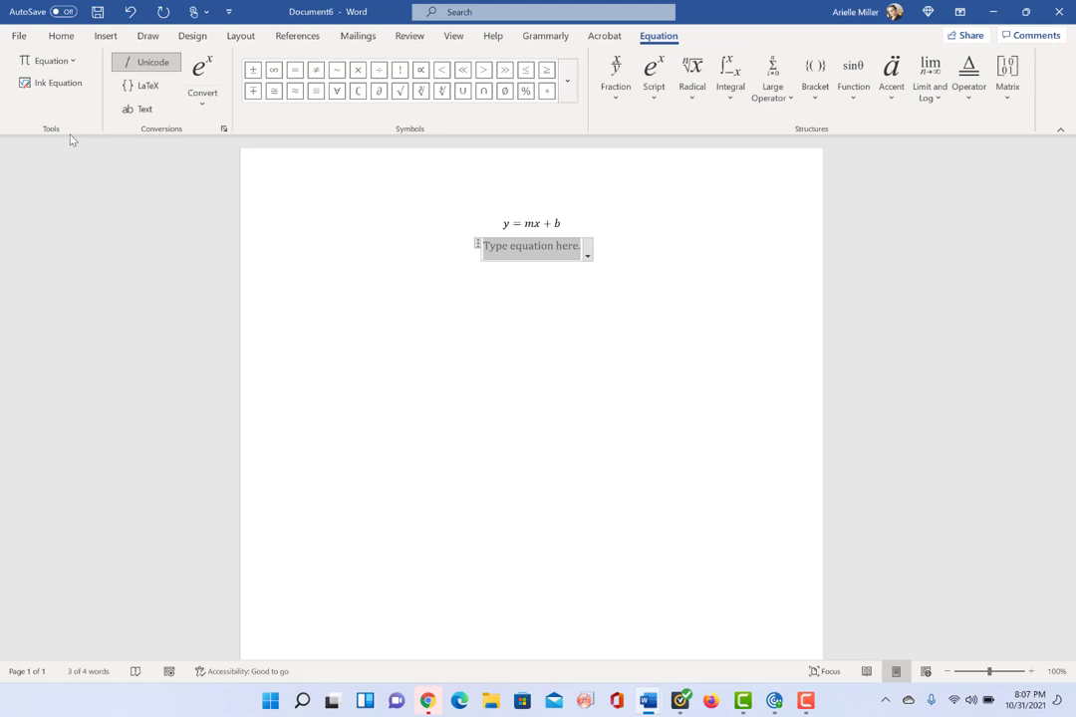
Type y = x² as the next equation and start a new empty equation
text(y)
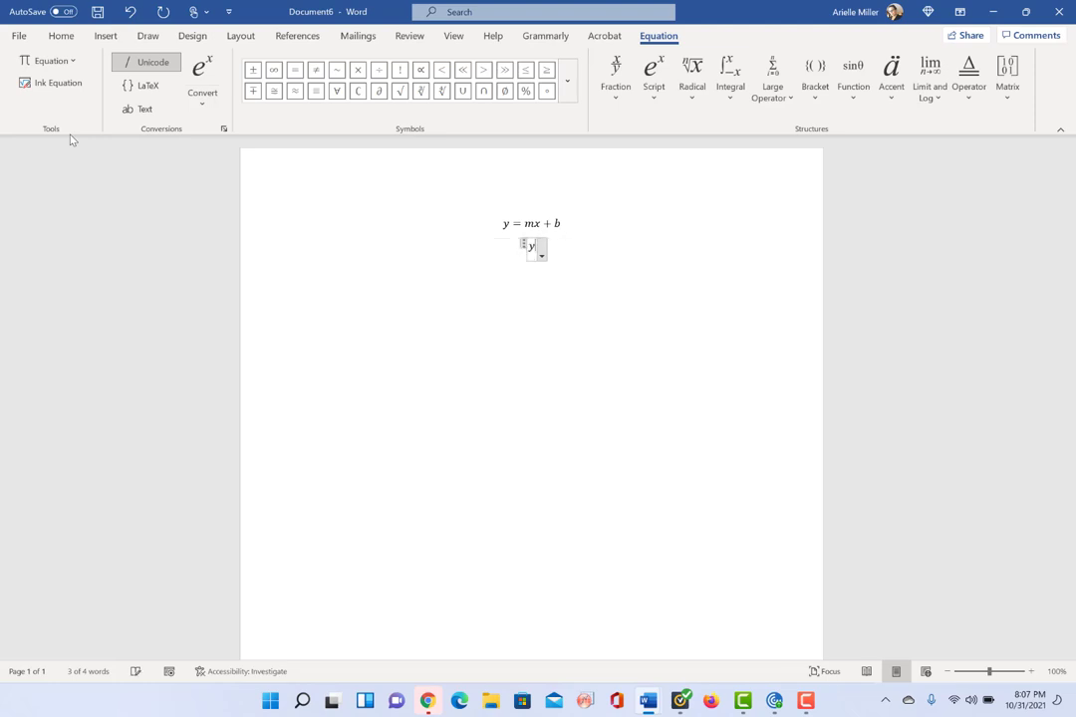
text(=)
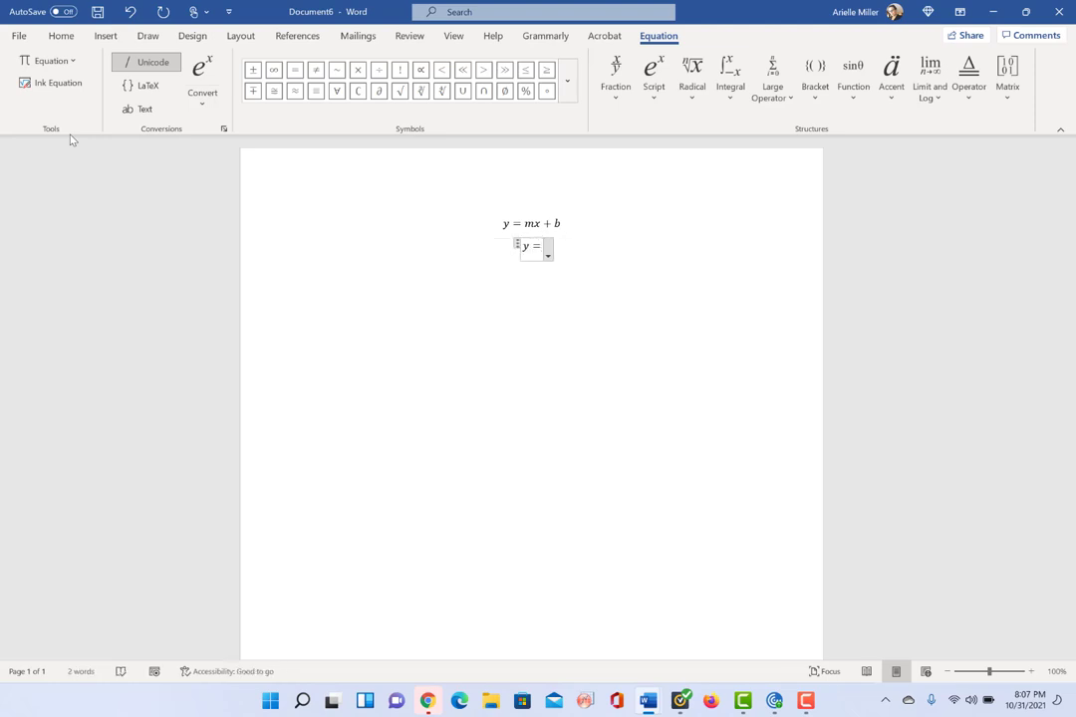
text(x)
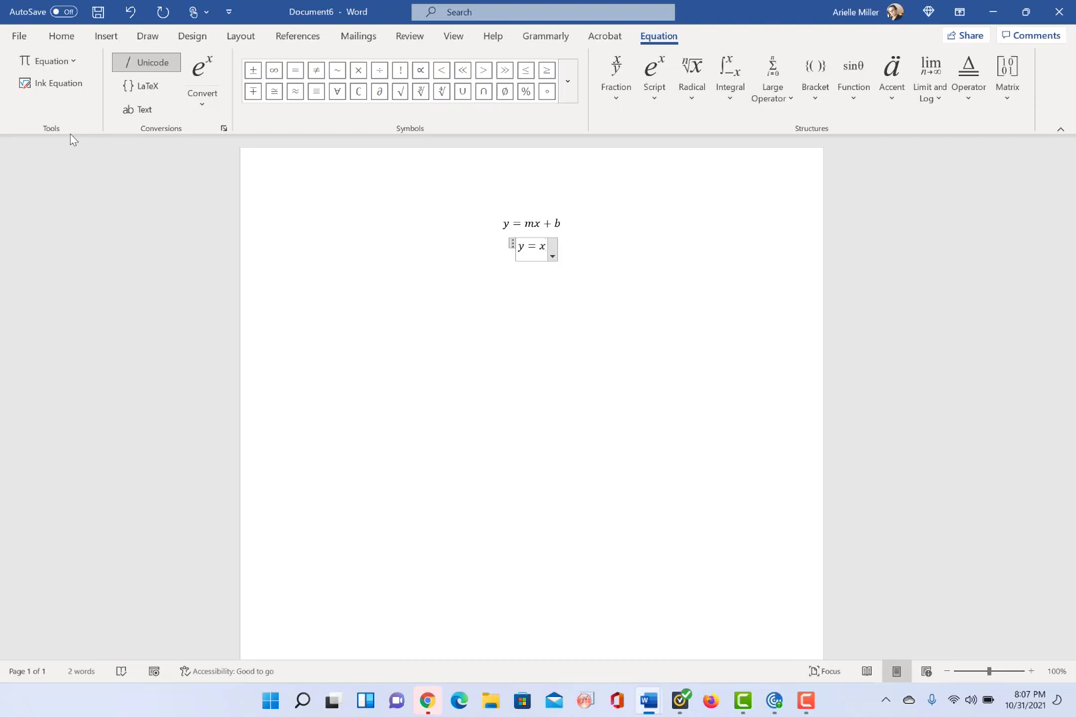
text(^2)
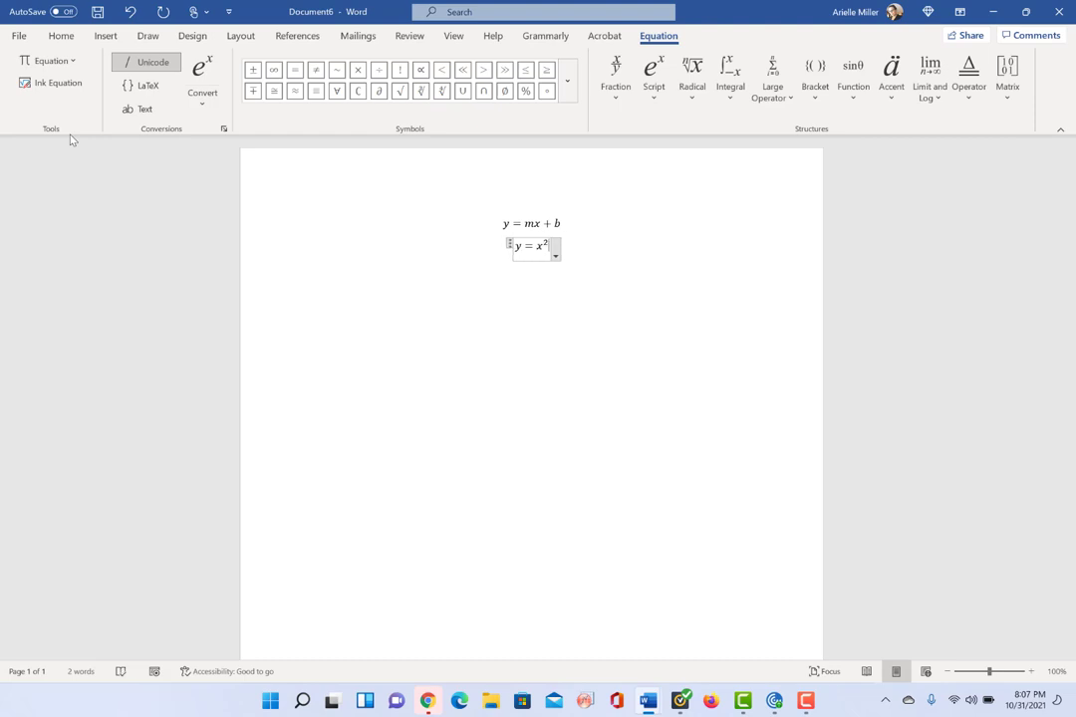
click(61, 36)
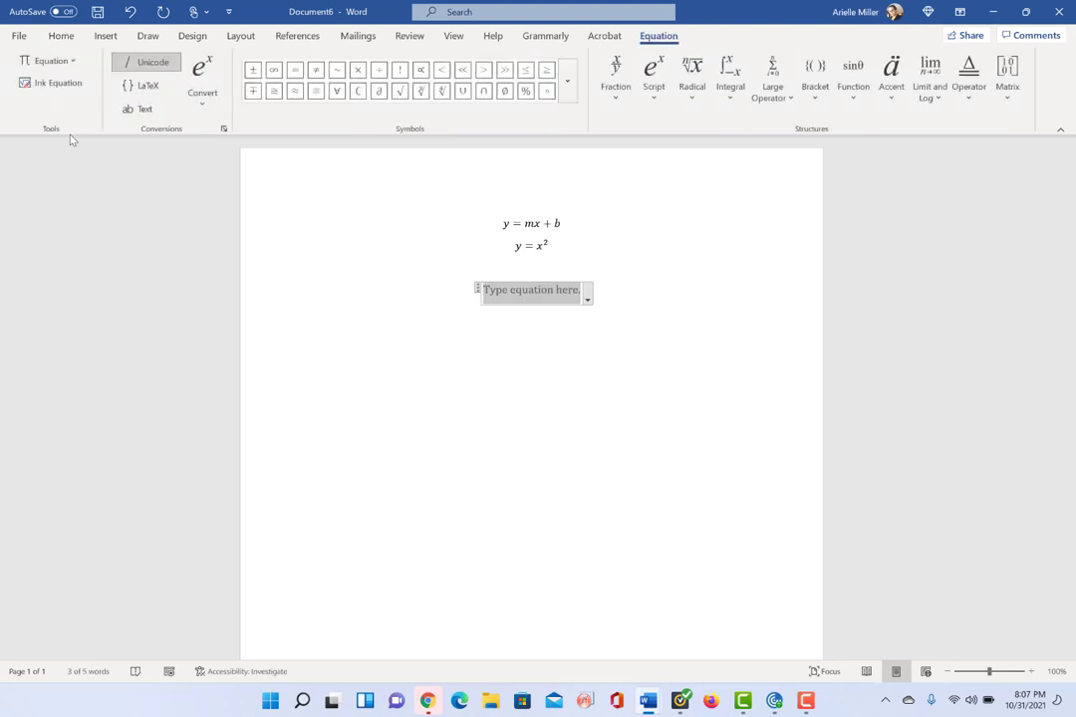
Type the subscripted equation y = x₁ + x₂
text(y =)
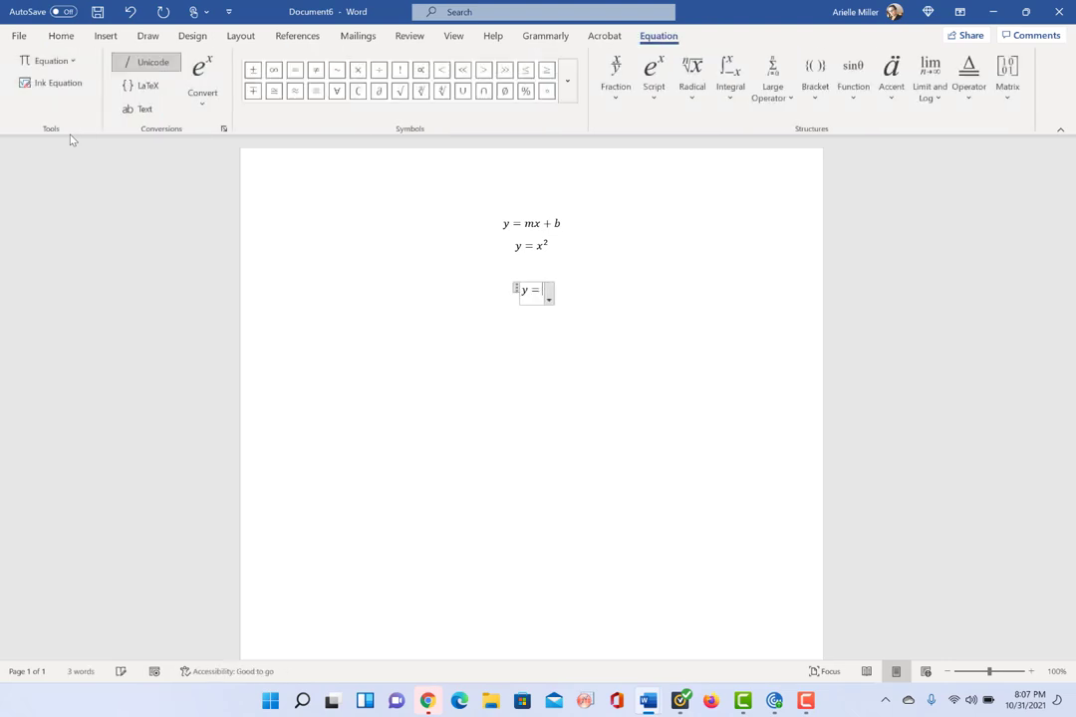
text(x₁)
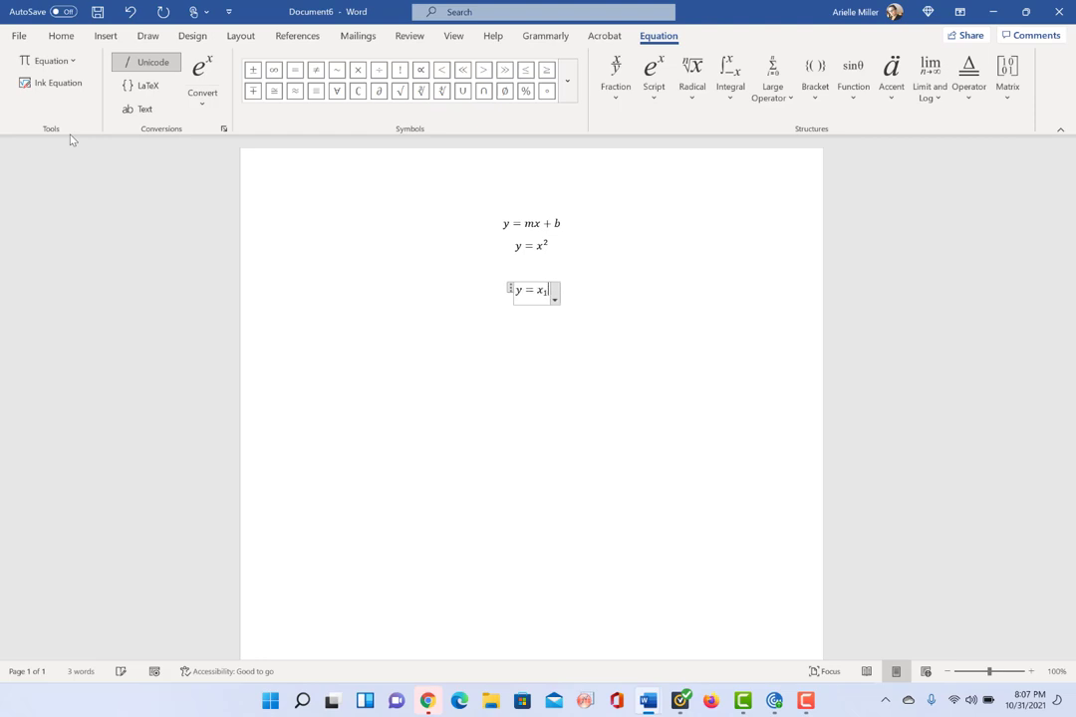
text(+)
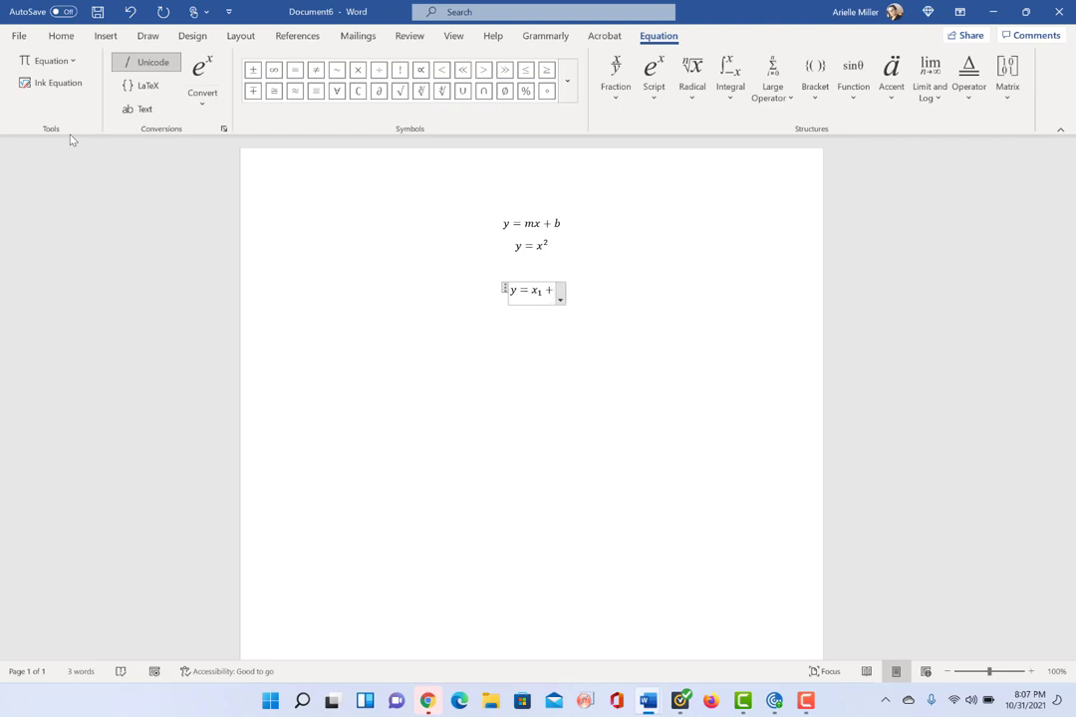
text(x_2)
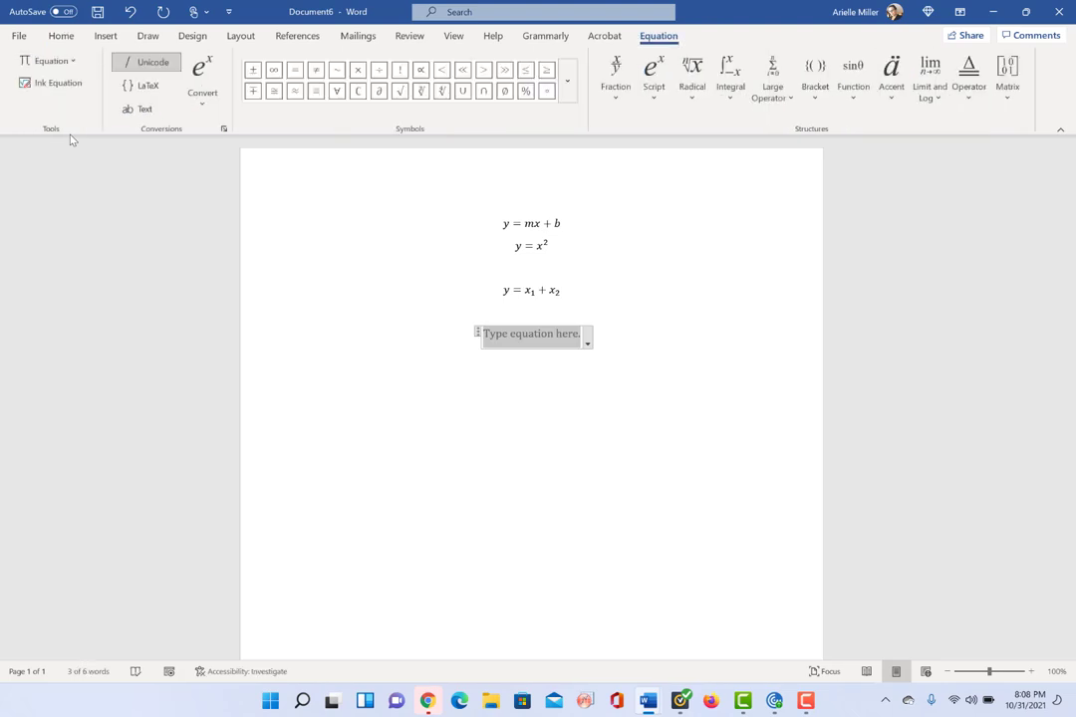
Type y = a/b to build a stacked fraction, then move below it
text(y)
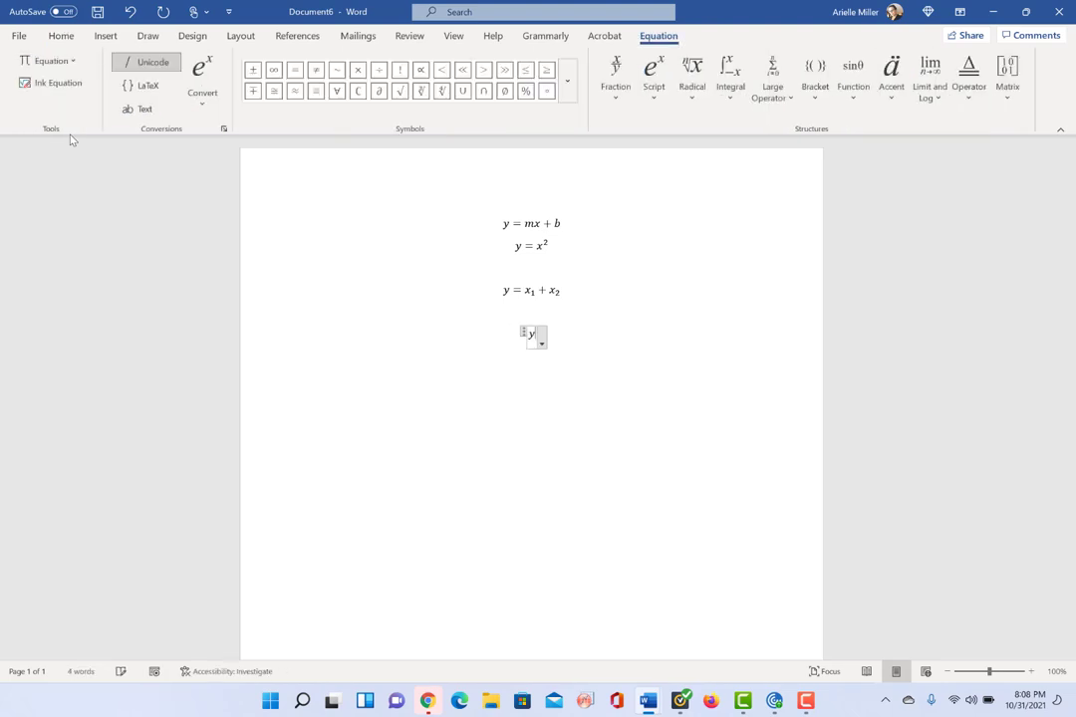
text(=)
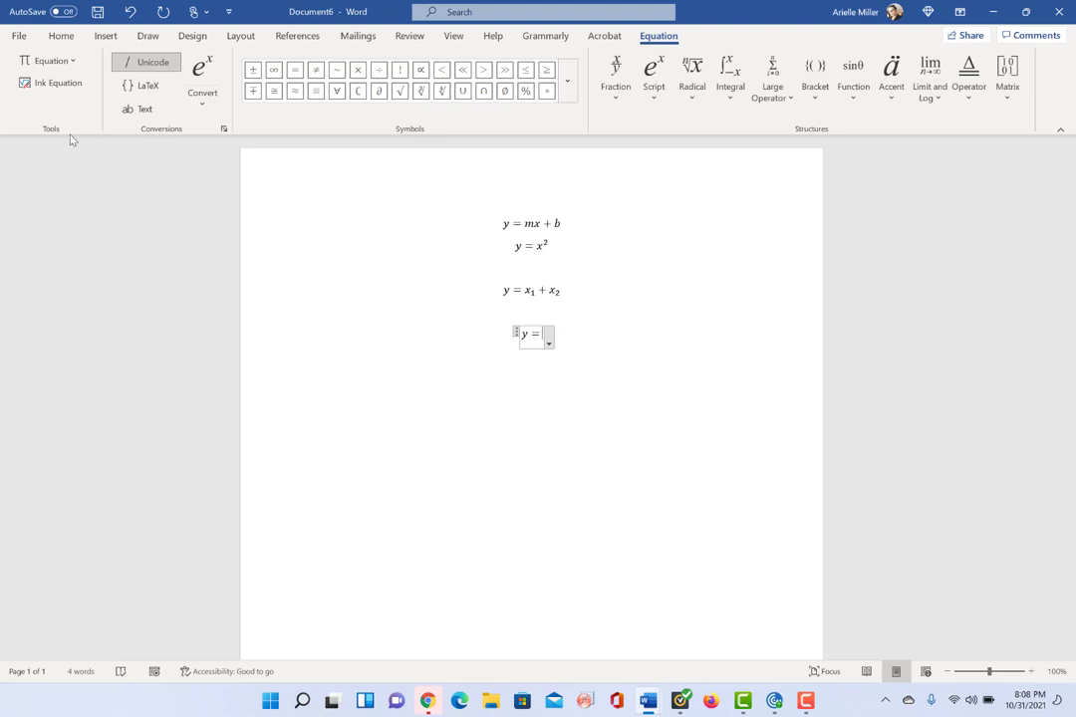
text(a/b)
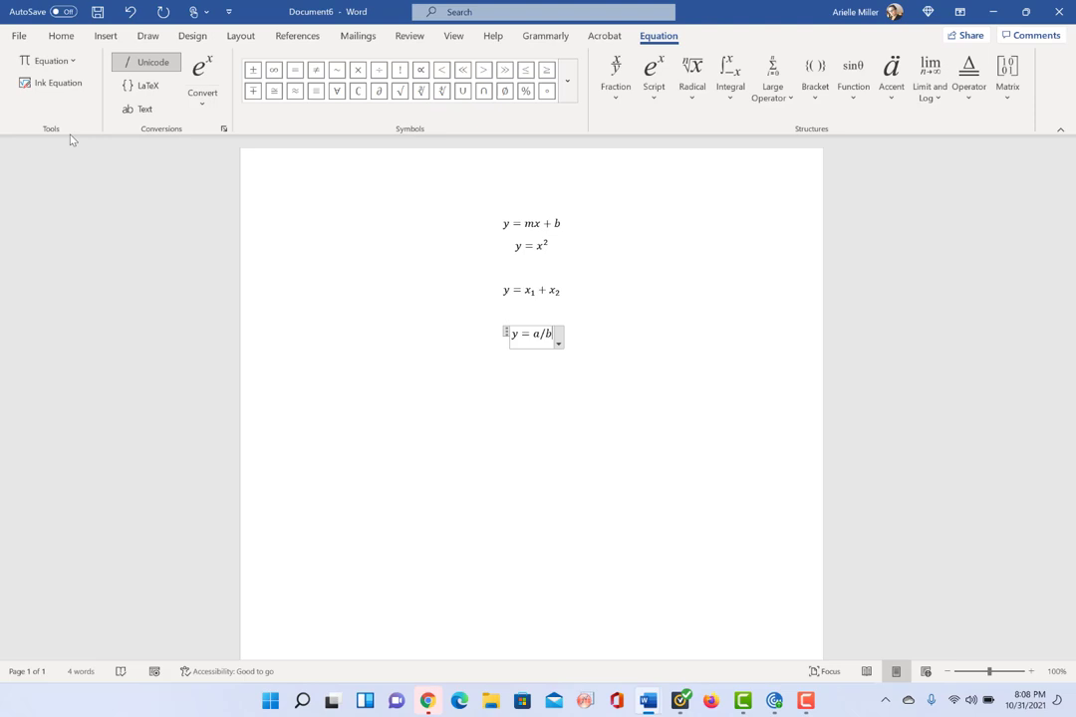
click(307, 365)
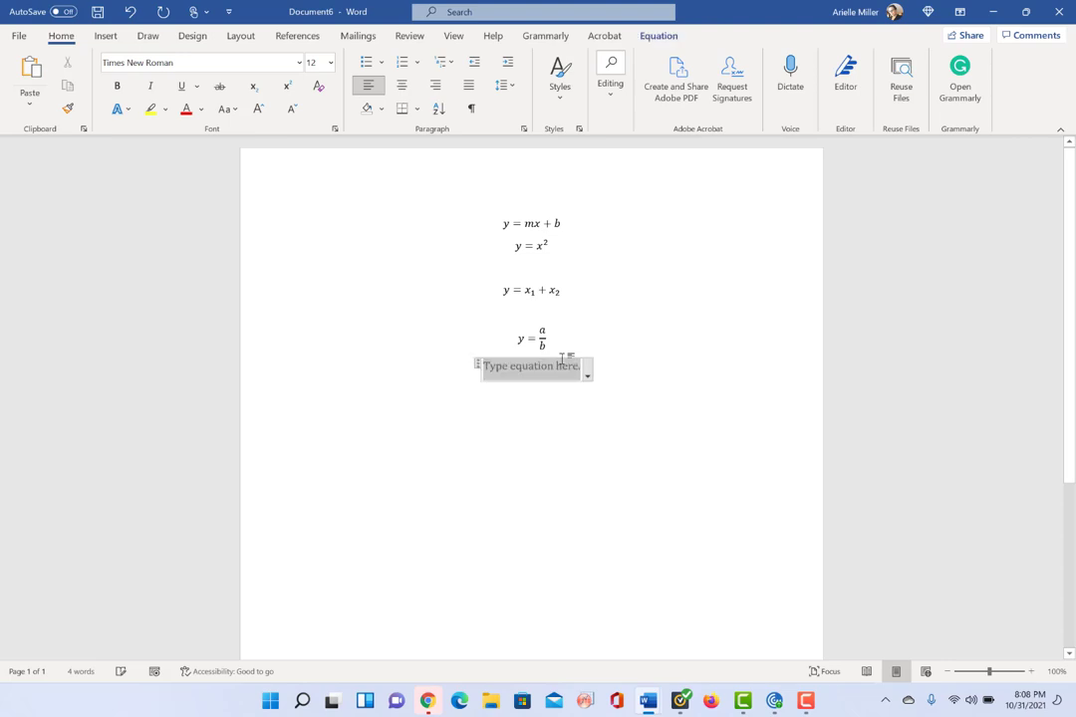
Enter y = (a/b) as a parenthesised fraction, then click into the next equation
click(658, 35)
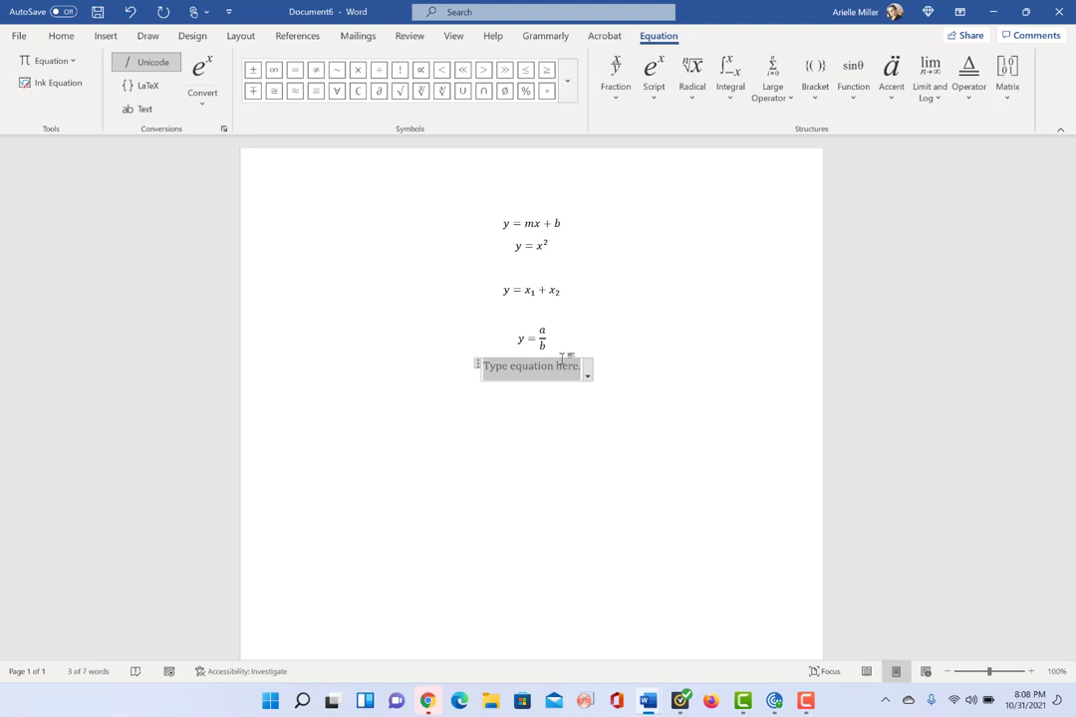
text(y =)
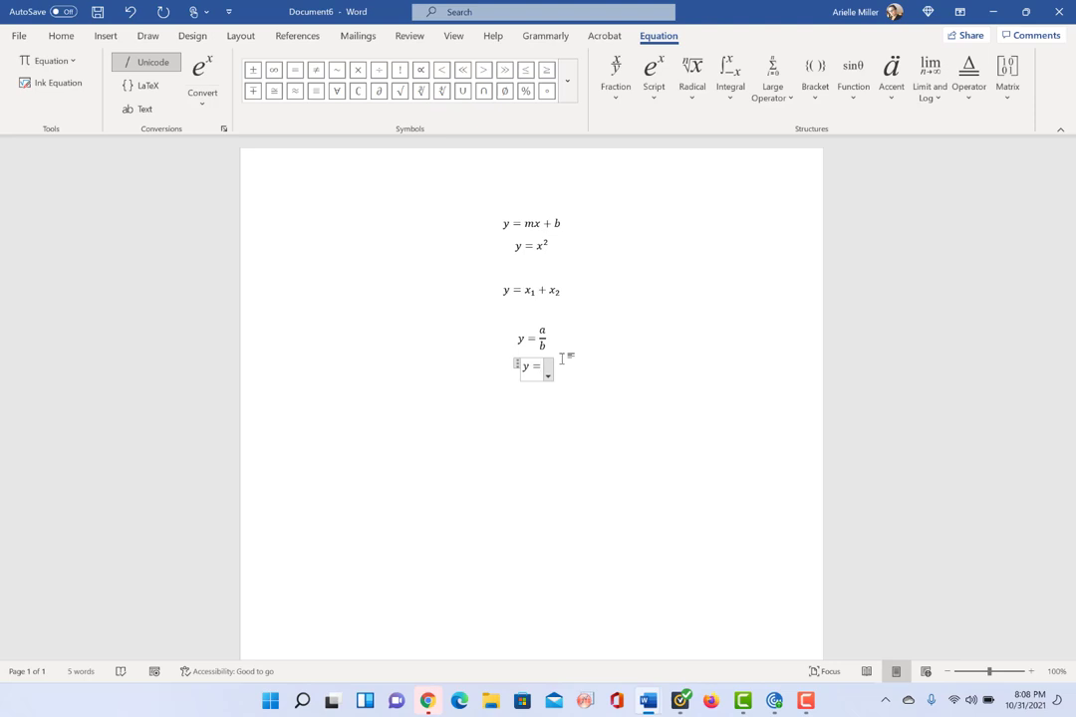
text((a/b)
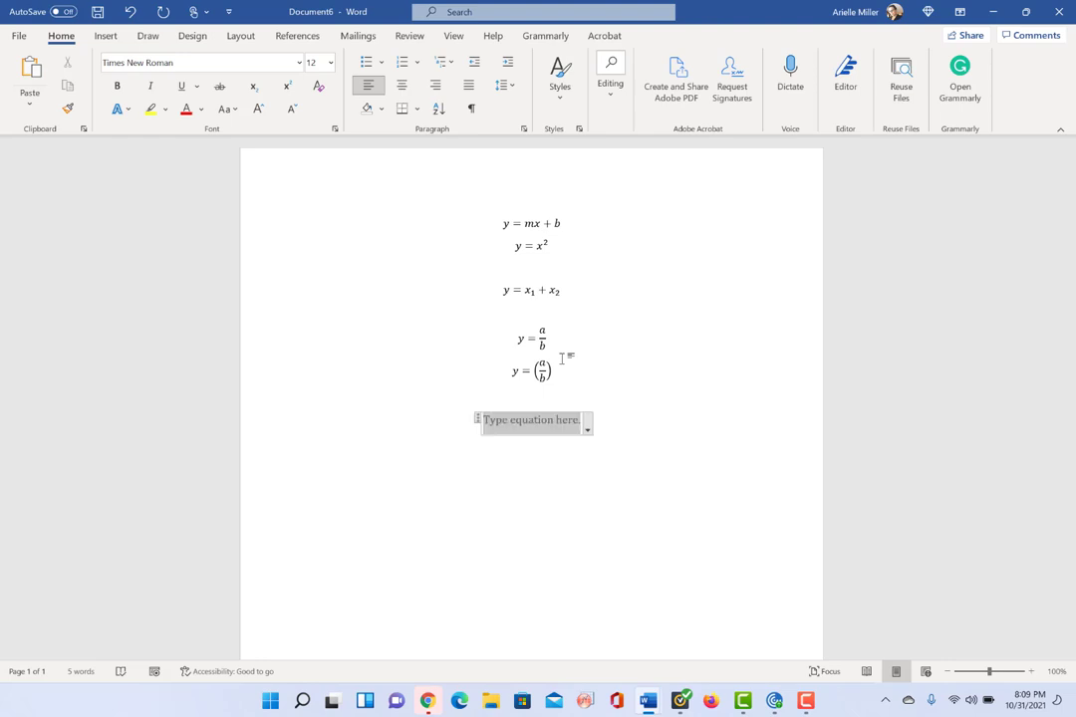
click(531, 419)
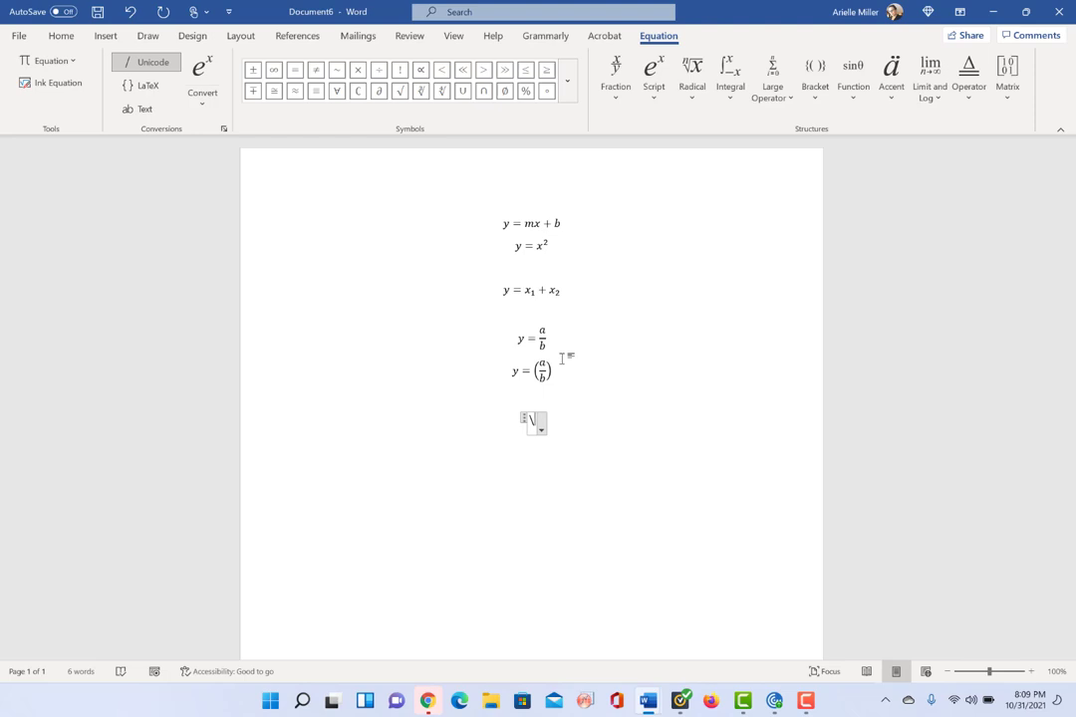
Type \alpha, \beta, \gamma, \epsilon, \theta, \rho to list α, β, γ, ϵ, θ, ρ
text(\a)
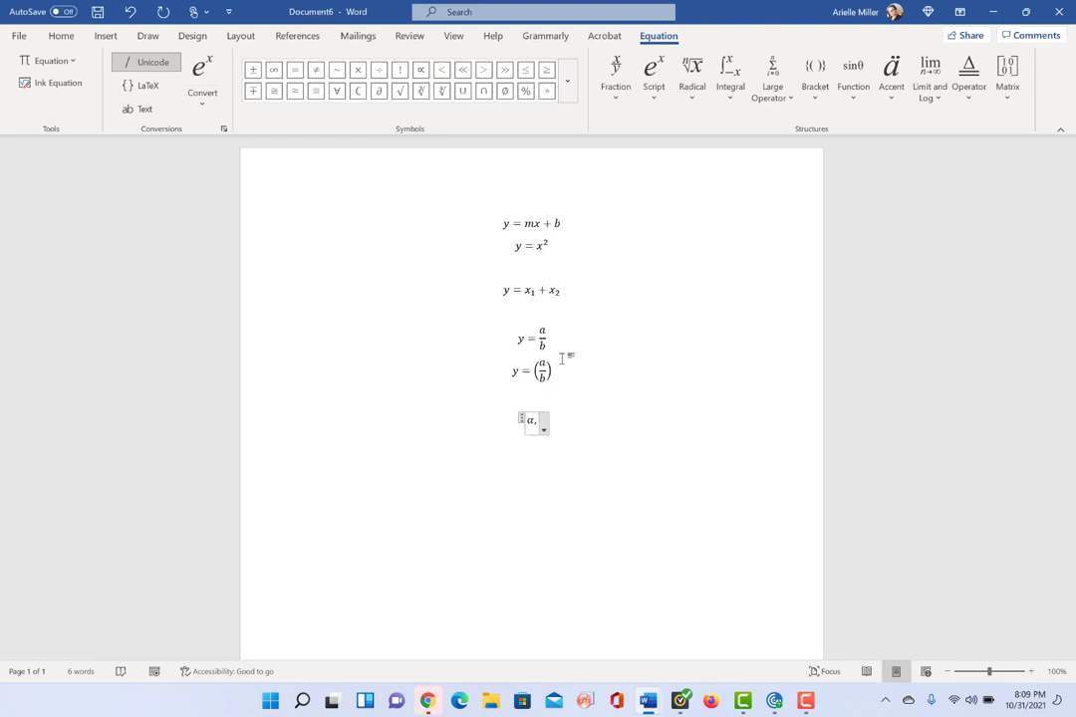
text(β)
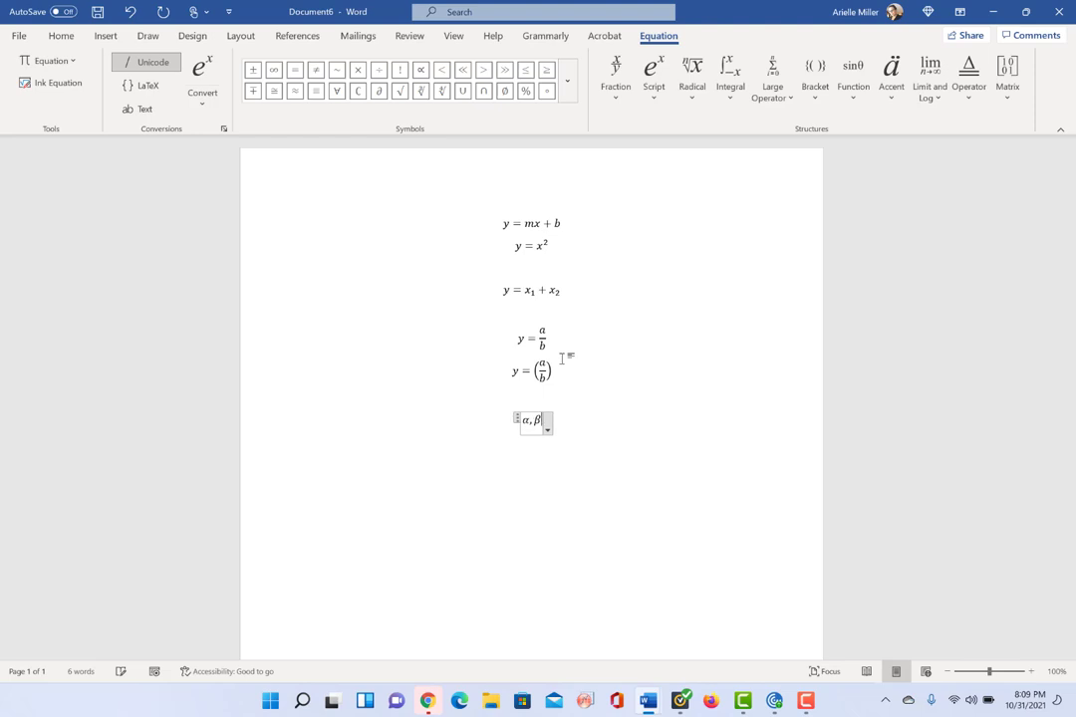
text(\)
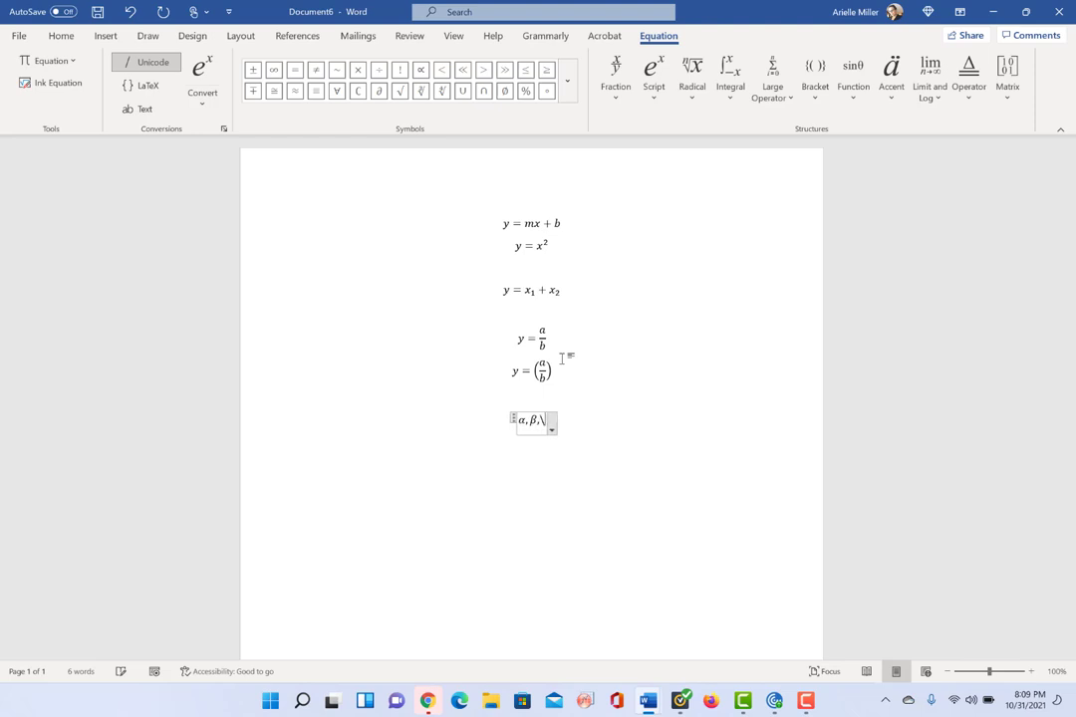
text(γ,)
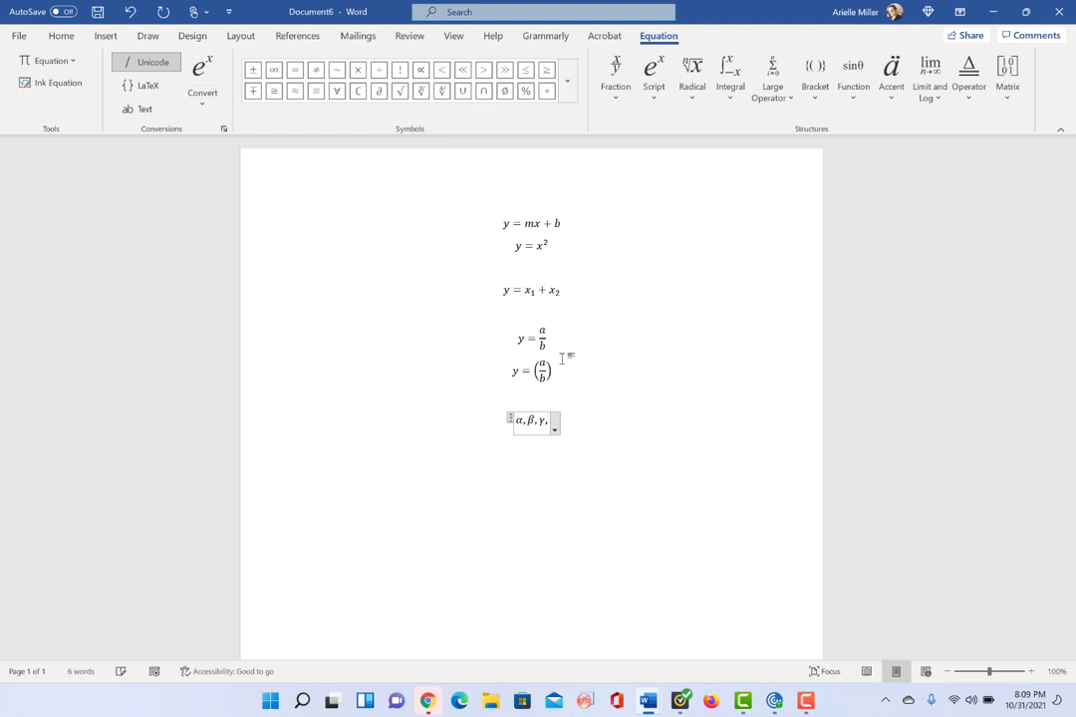
text(\epsilon)
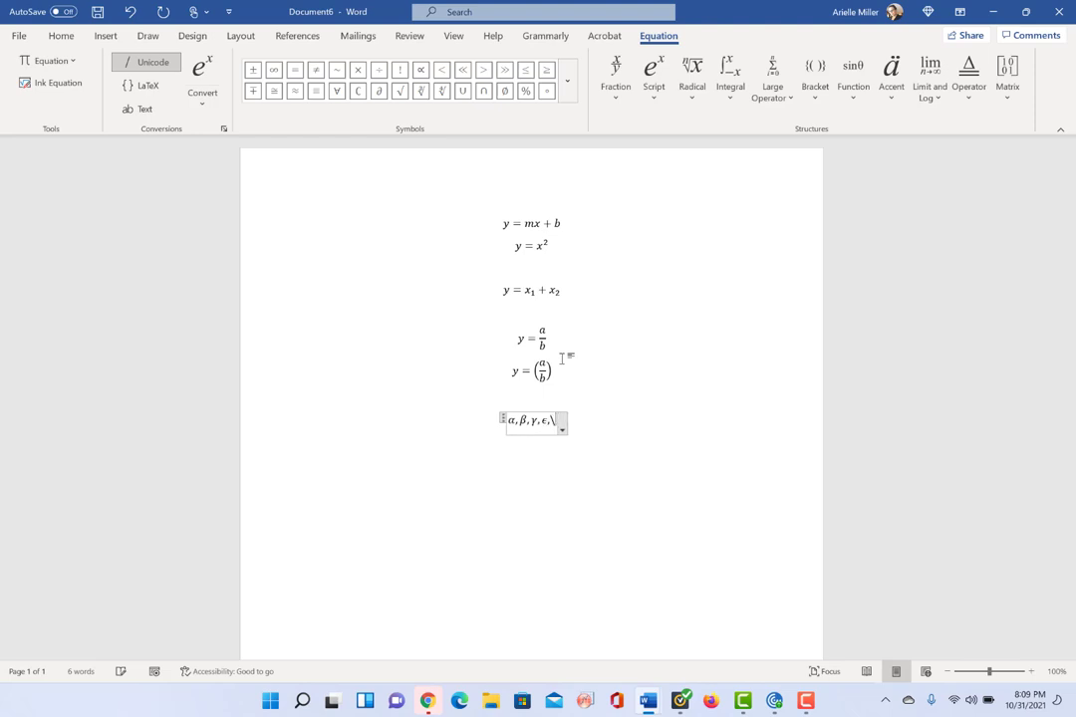
text(θ,)
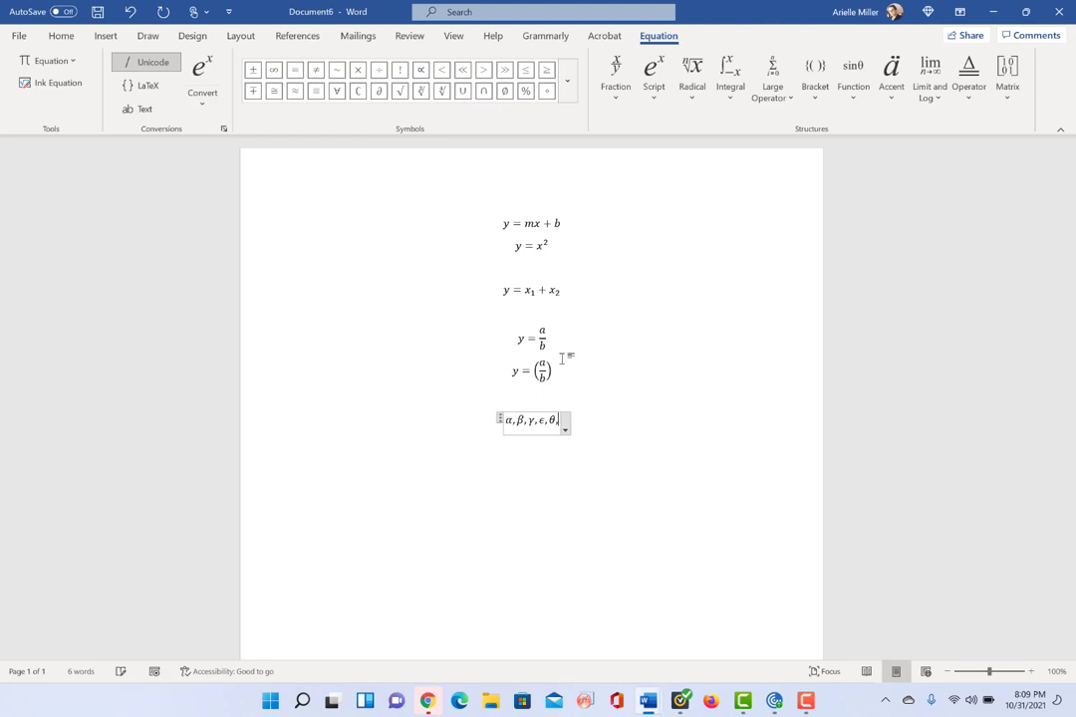
text(ρ)
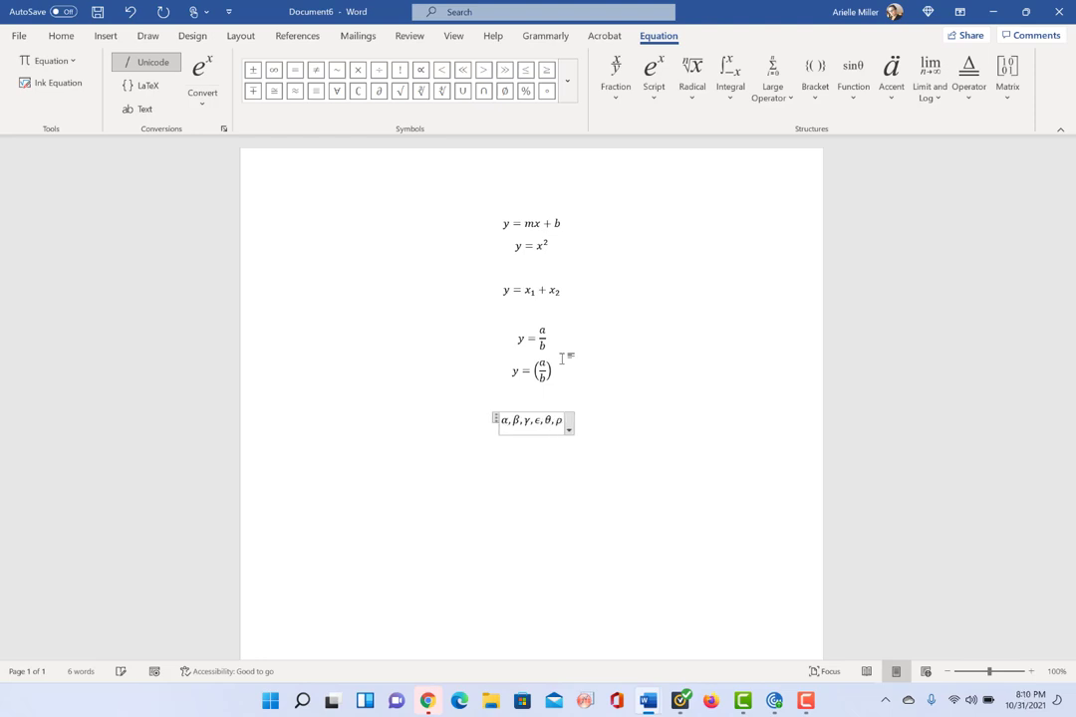
click(309, 441)
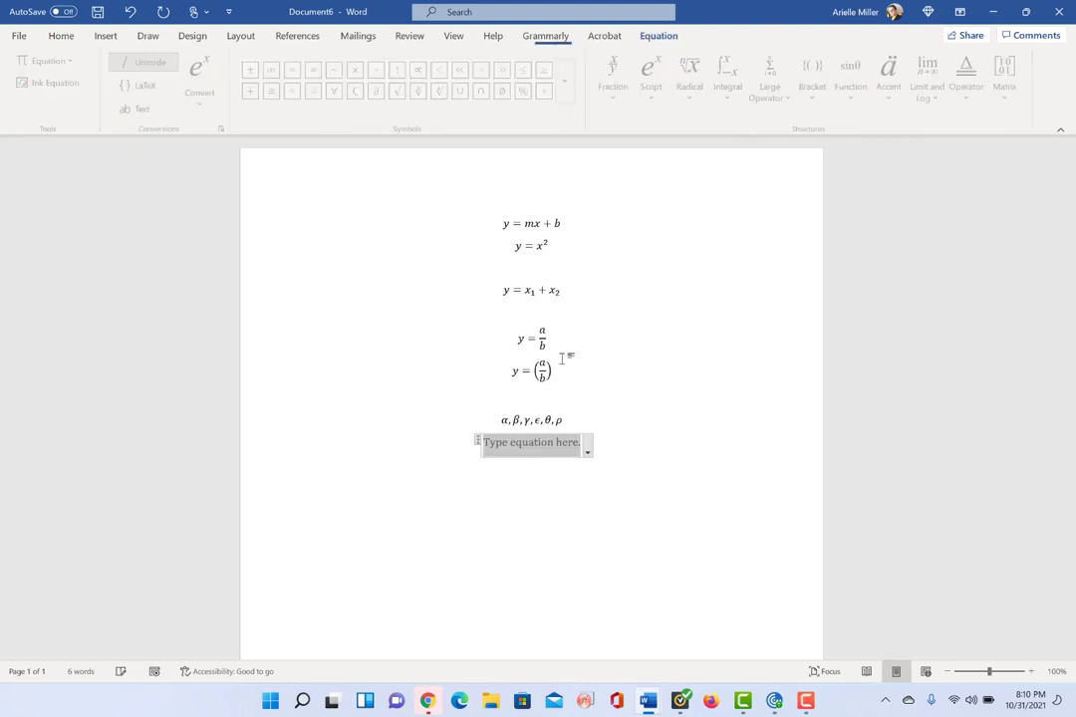
Type \Delta to produce Δ, then start another equation below it
text(\De)
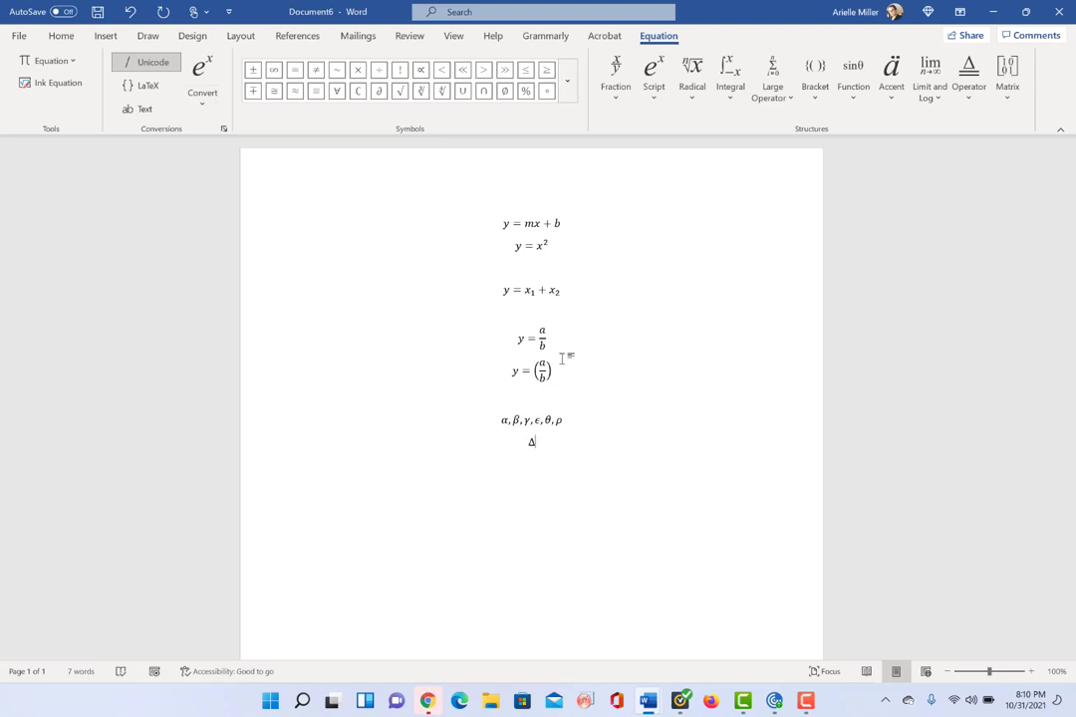
click(61, 35)
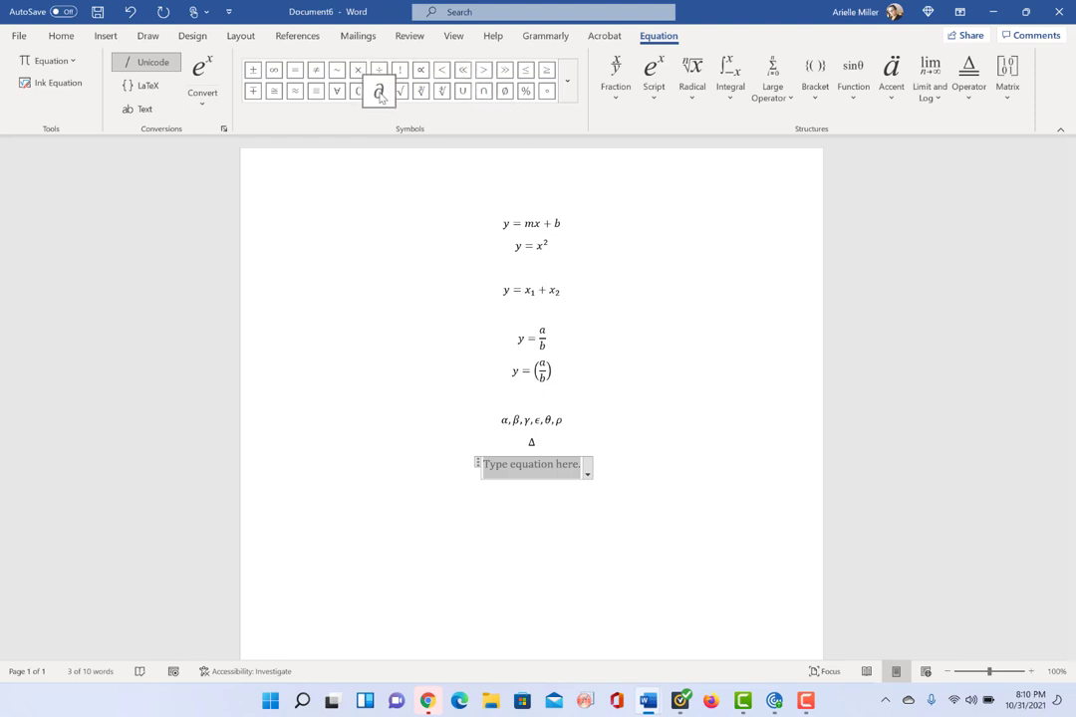
mouse_move(378, 91)
text(∂x/)
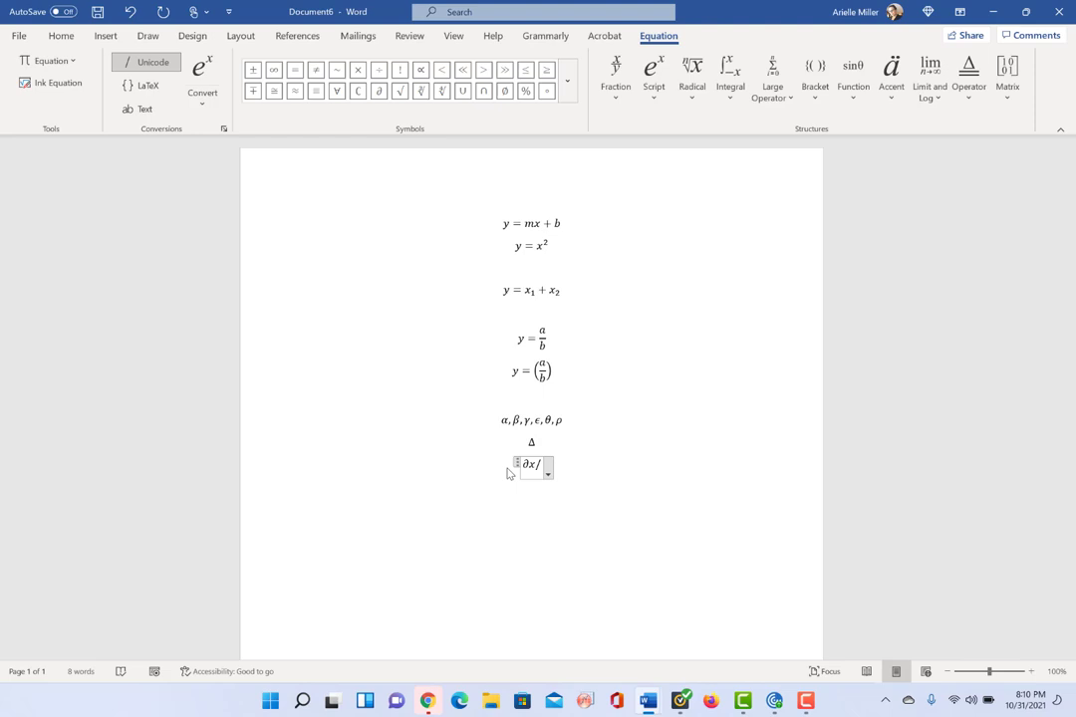
Enter \partial x/\partial y as a fraction and \equiv for the ≡ sign
text(\partial)
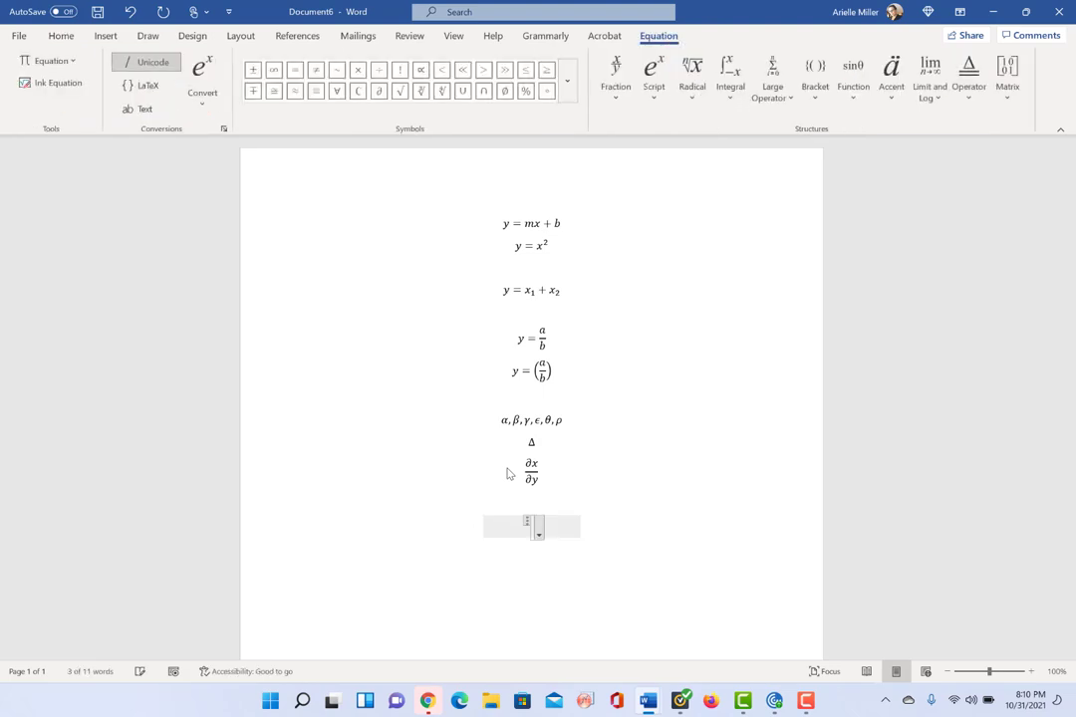
text(\equiv)
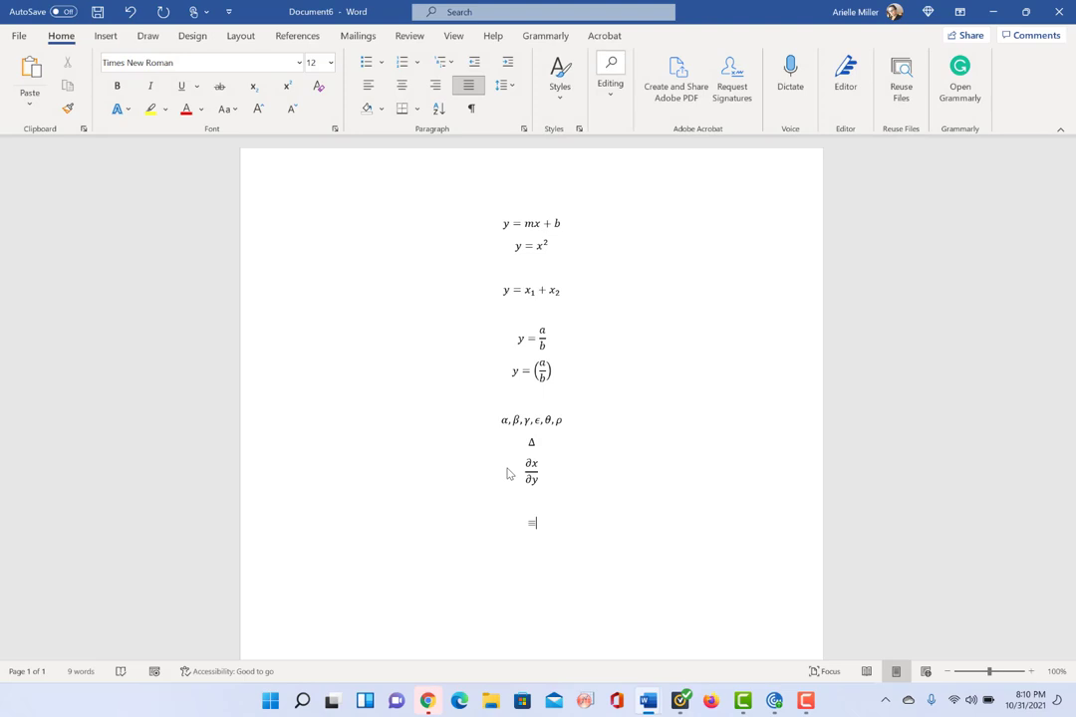
In a new equation, type x^2_a = x_a^2 to build x_a² = x_a²
click(531, 523)
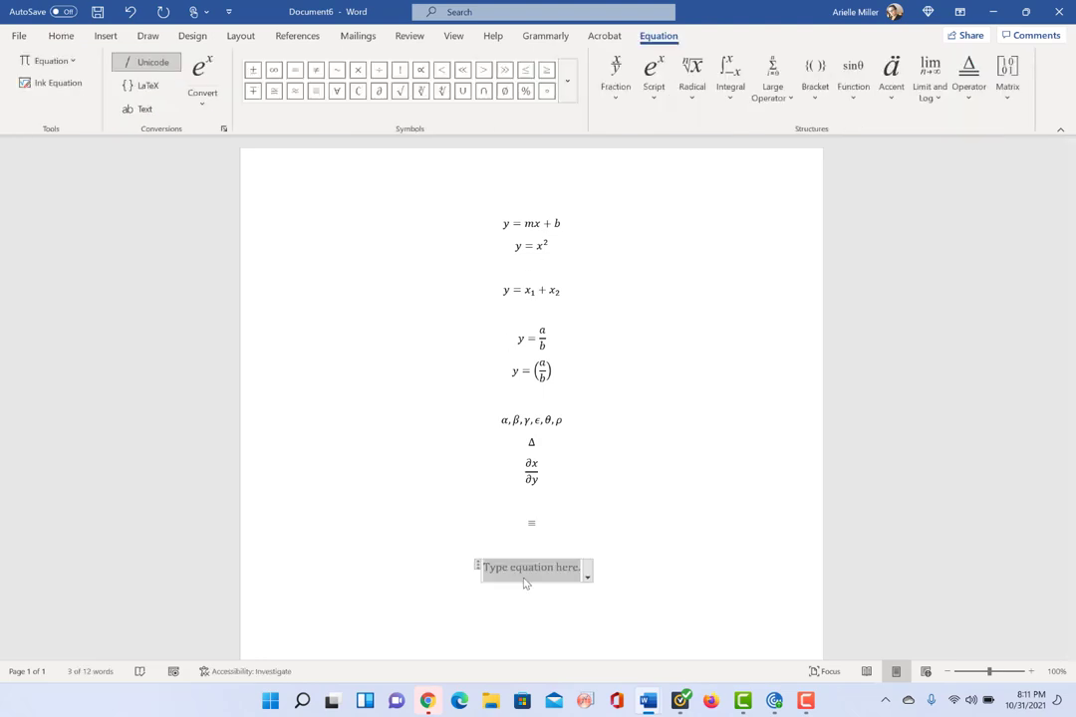
text(x)
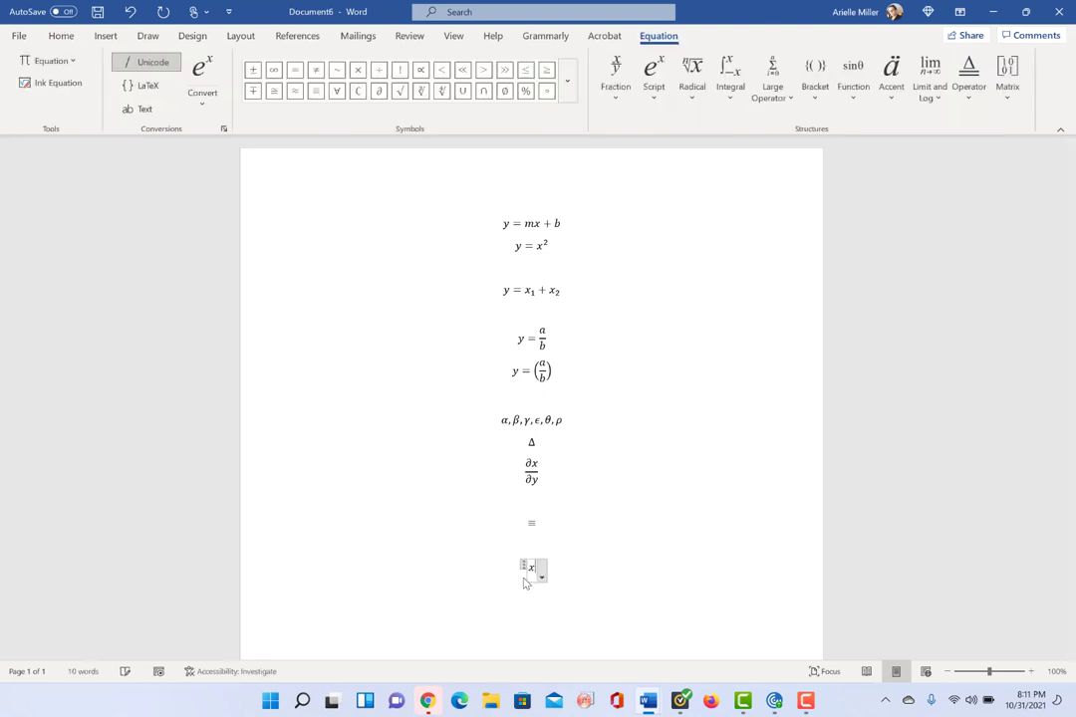
text(x^2)
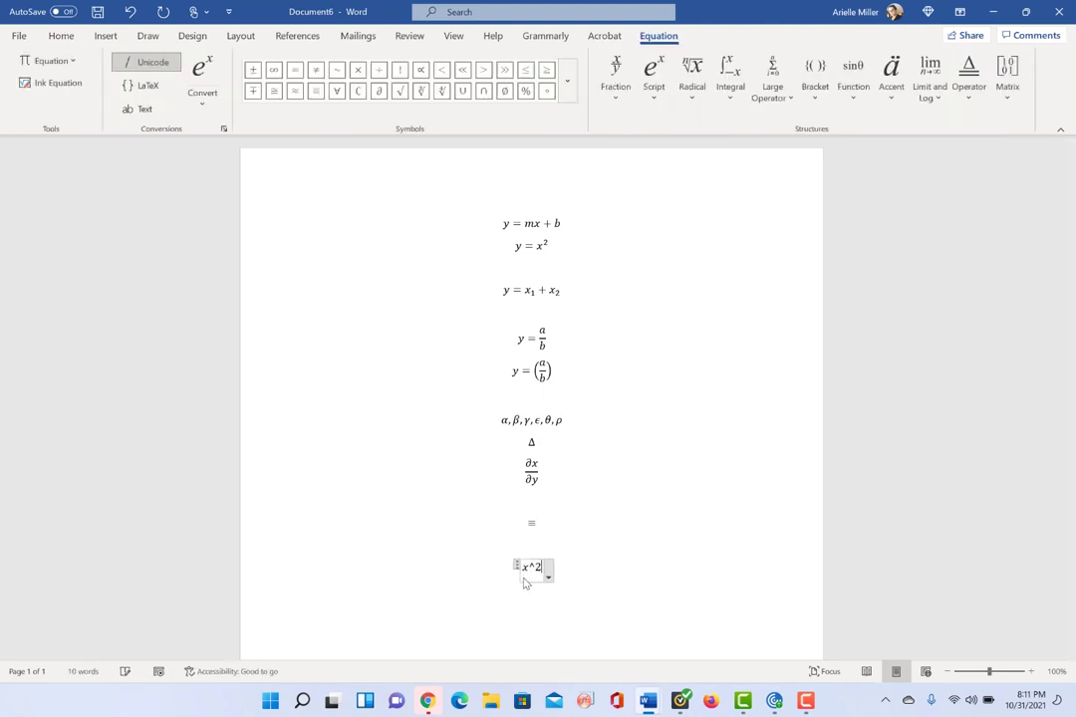
text(_a)
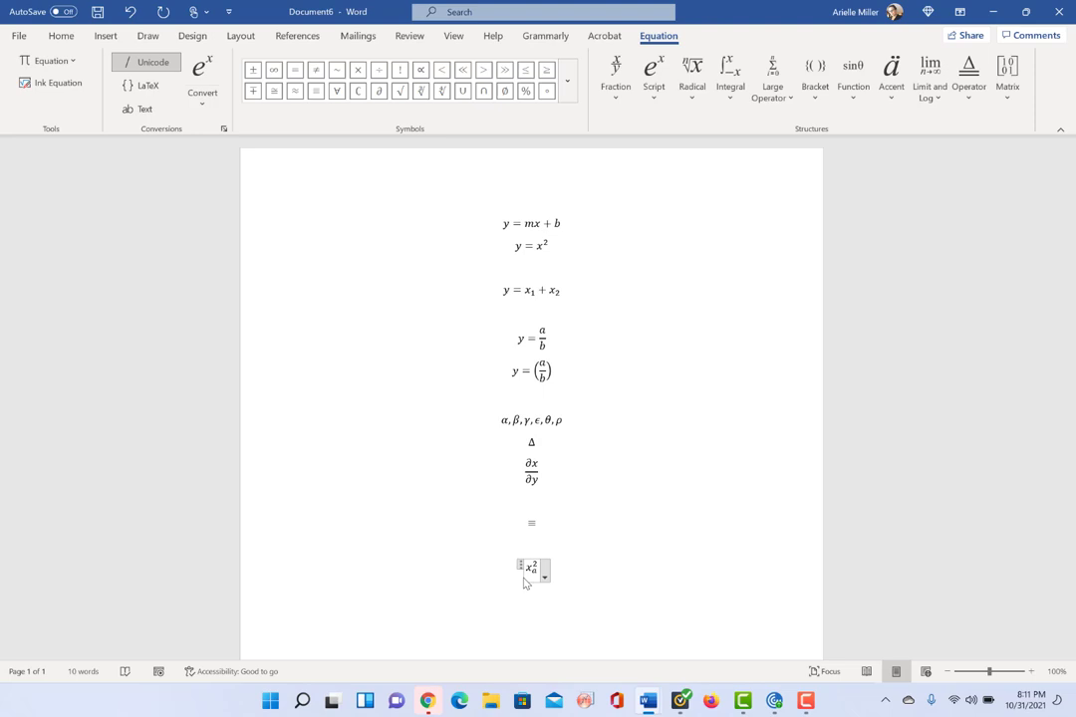
text(= x_a^2)
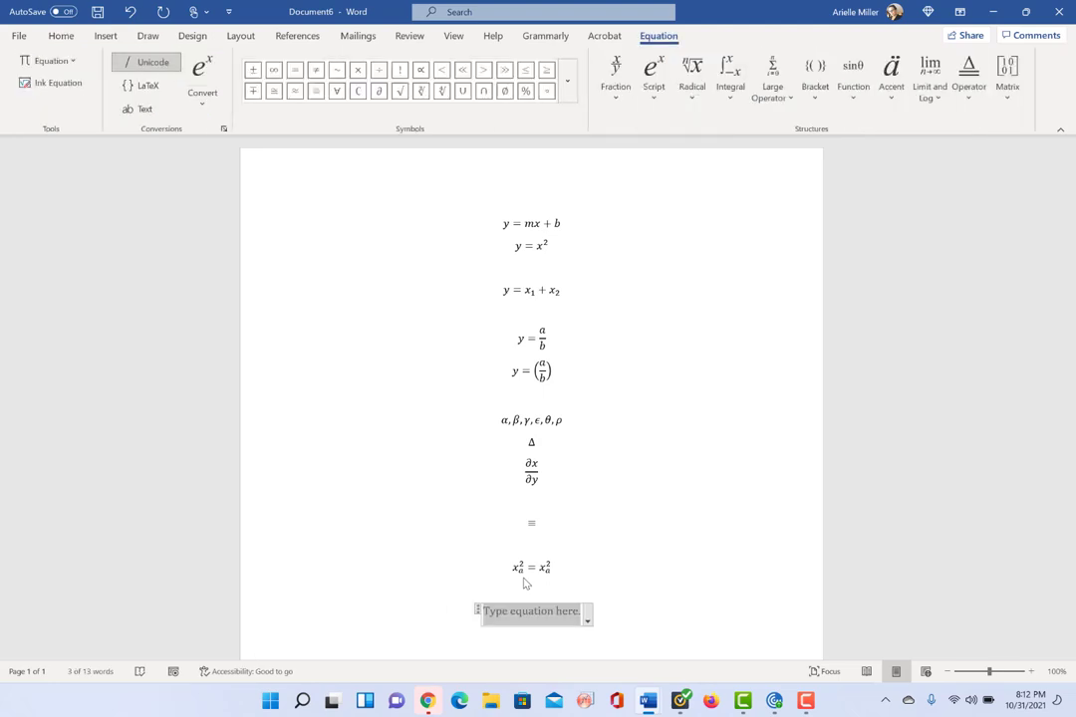
Switch equation input to LaTeX and enter \frac{a}{b} in the empty equation
click(148, 84)
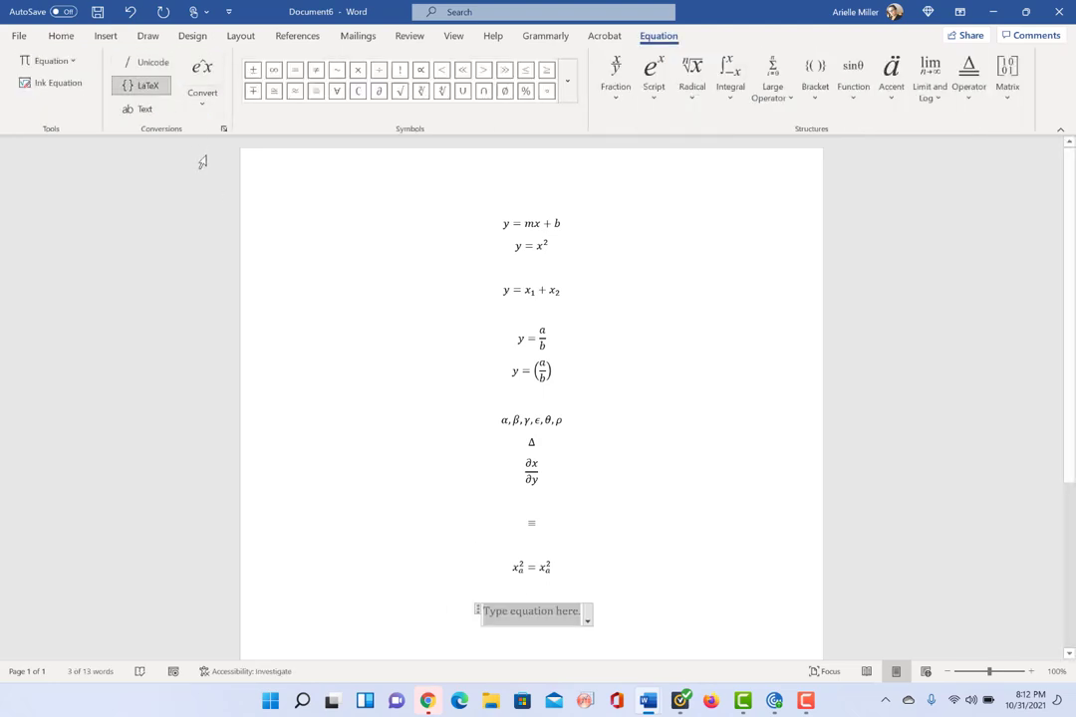
mouse_move(147, 85)
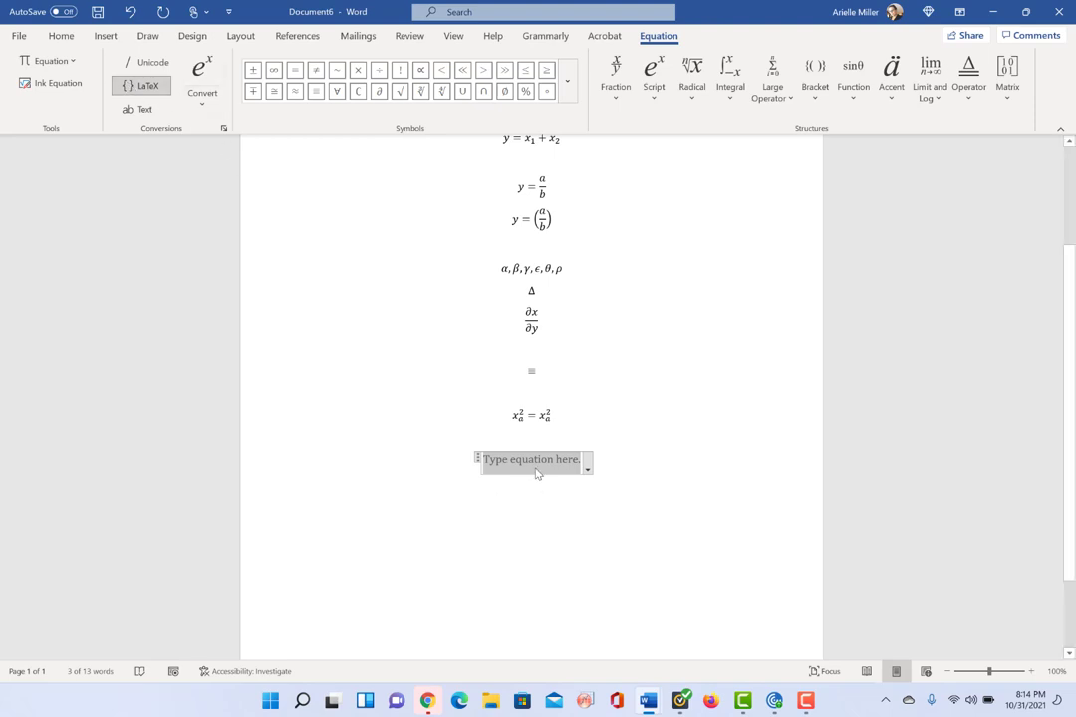
click(530, 460)
text(\frac{}{)
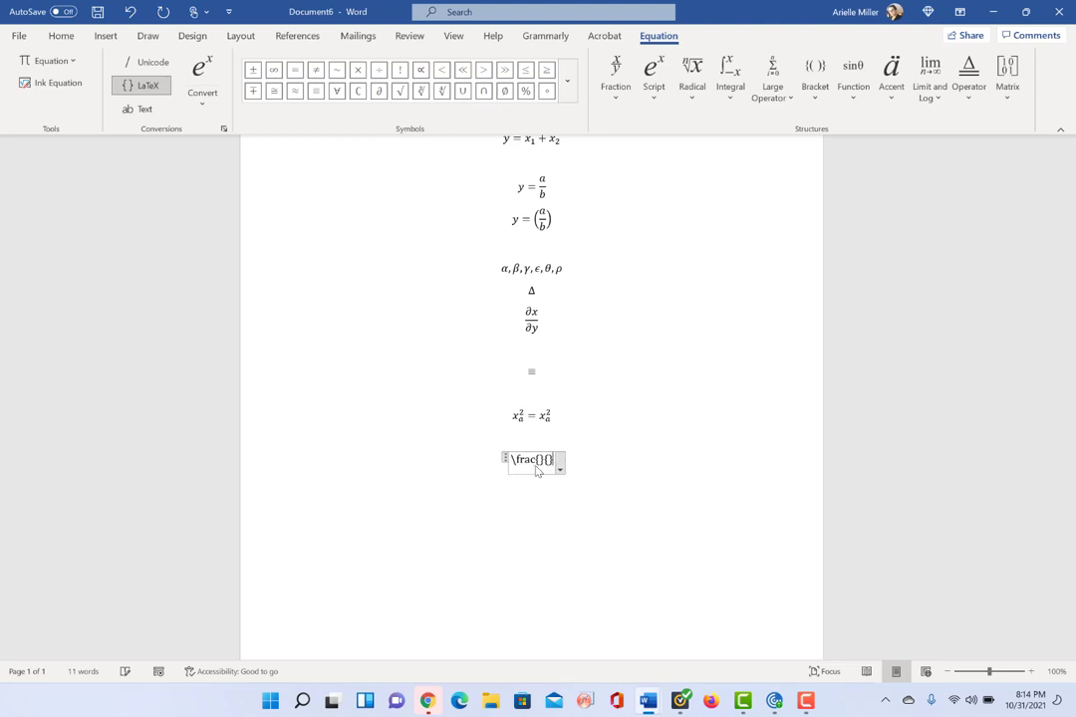
text(a)
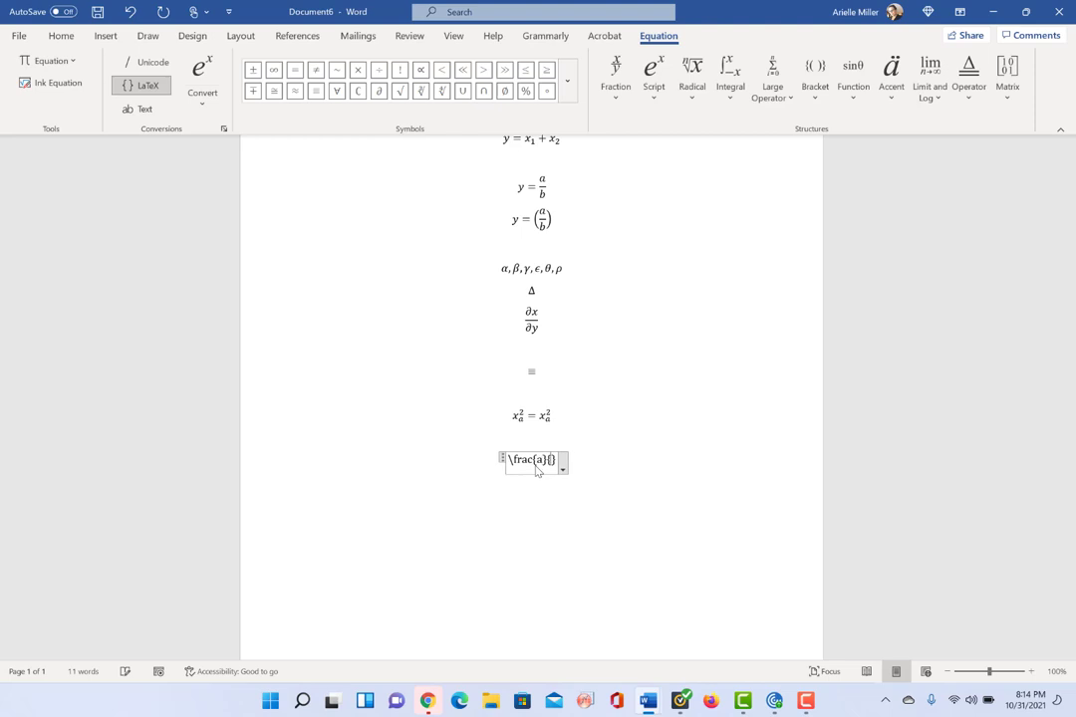
text(b)
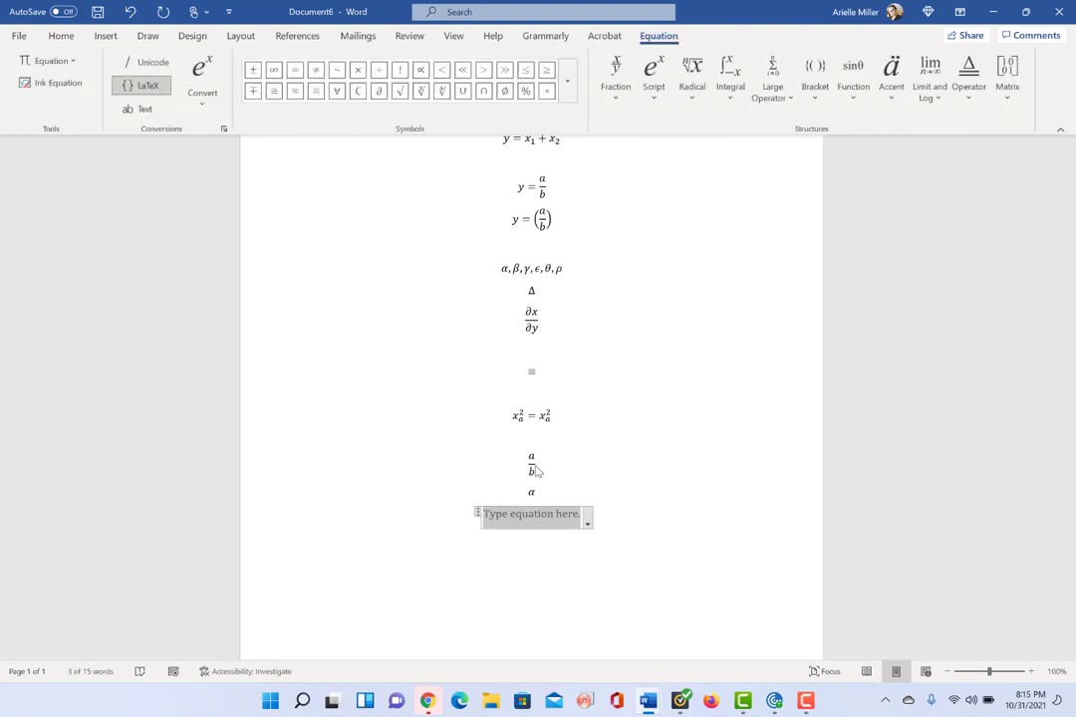
Type y = e^{\mu*x} + \alpha*x^2 in LaTeX, then start the next equation
text(y = e)
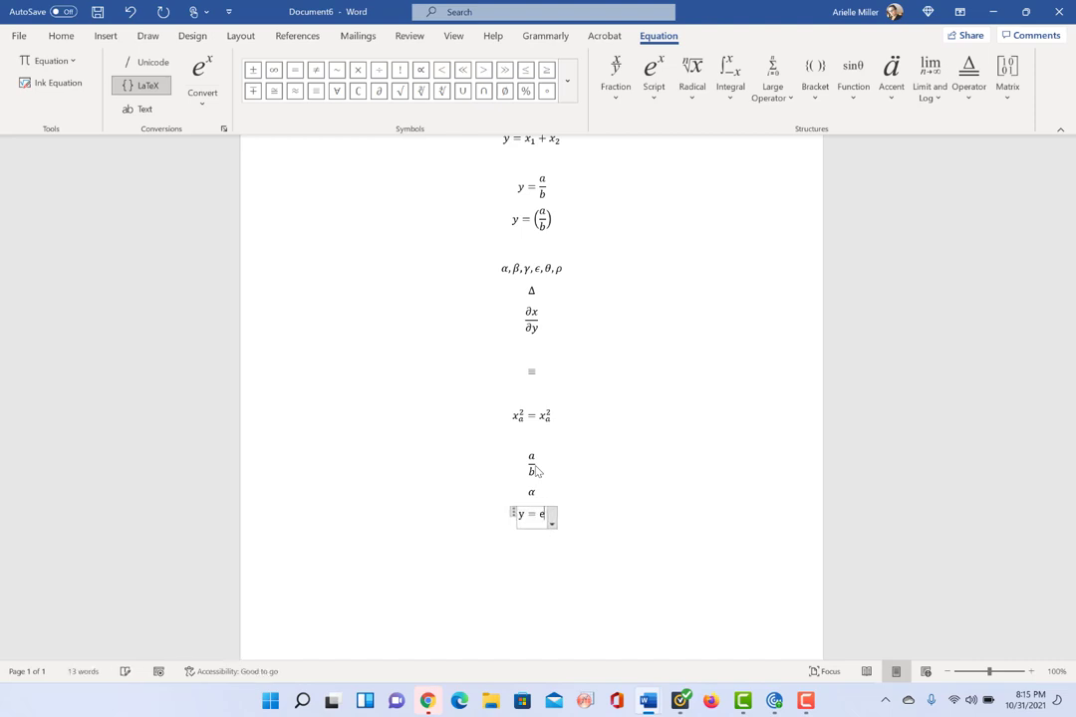
text(^)
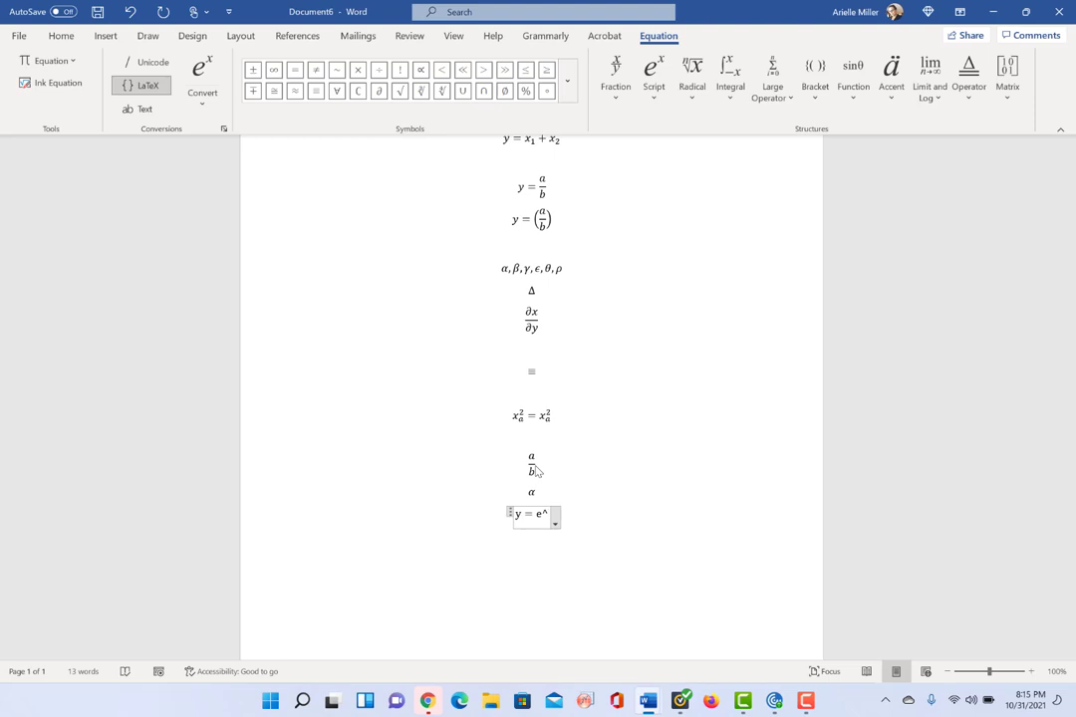
text({})
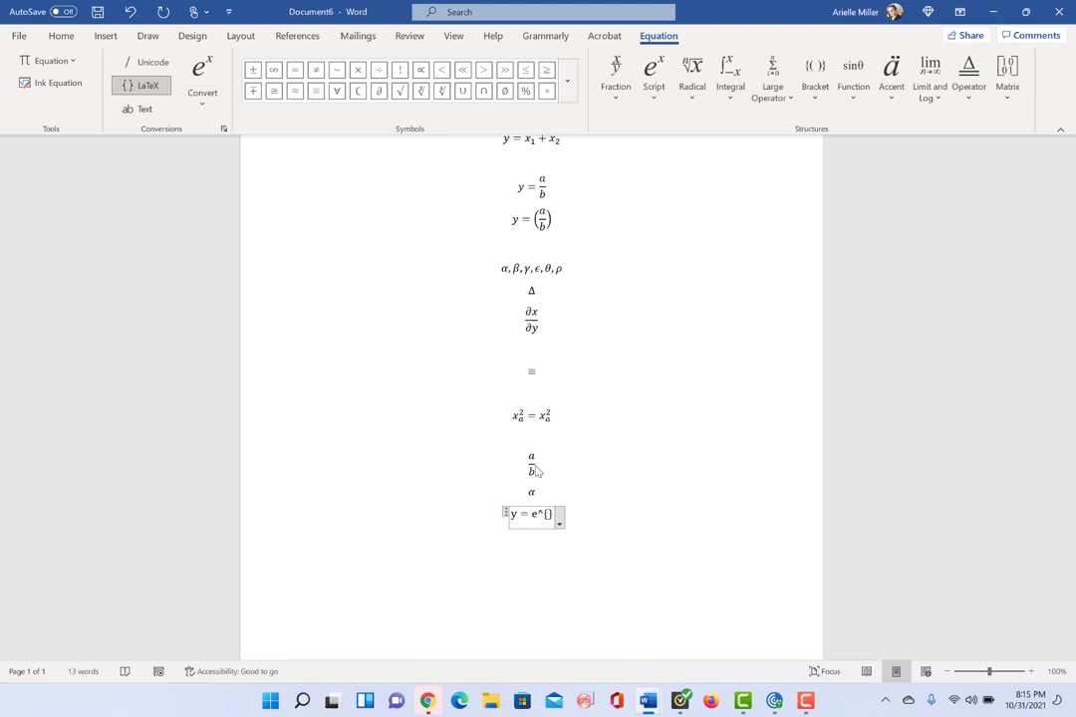
text(\mu*)
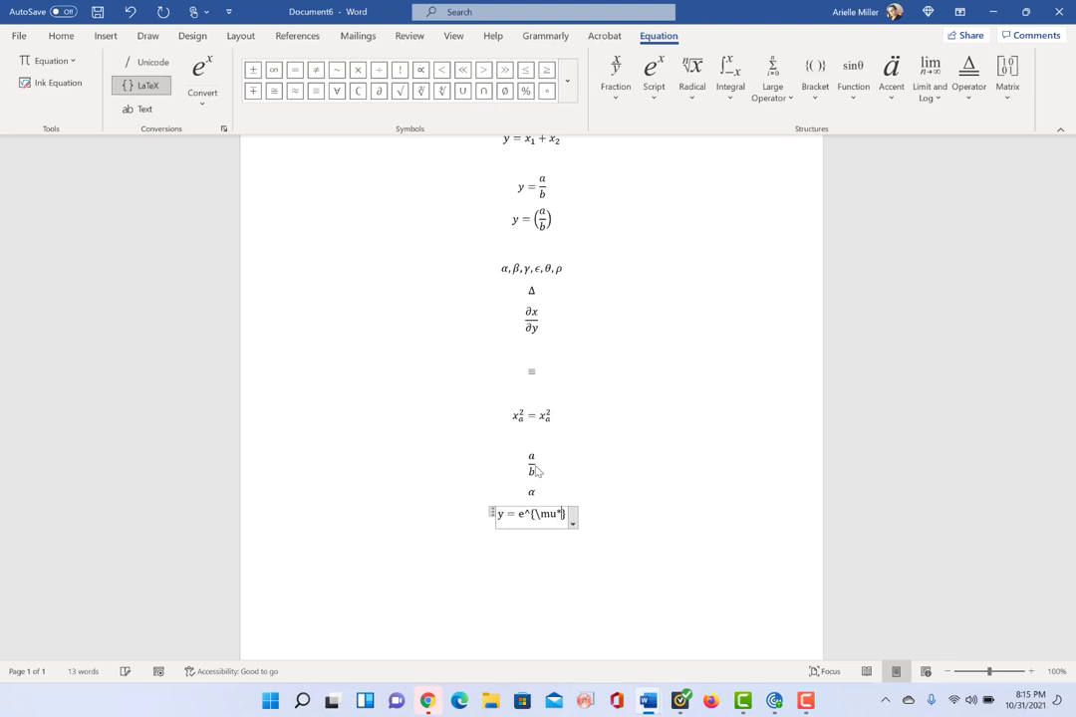
text(x)
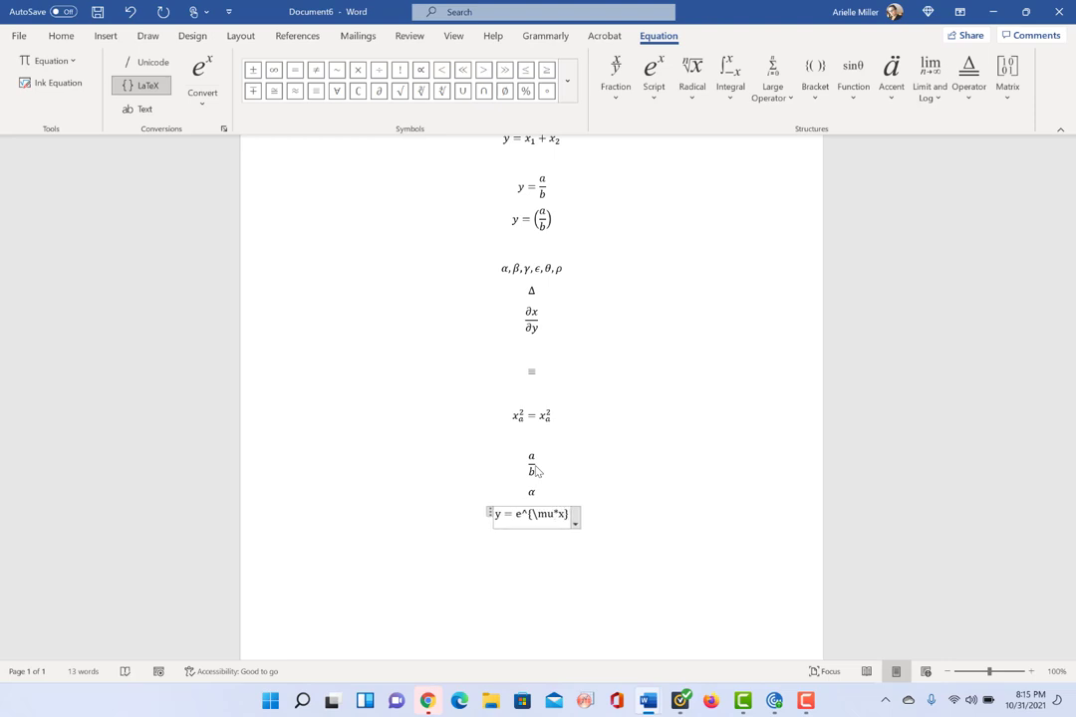
text(+ α * x^2)
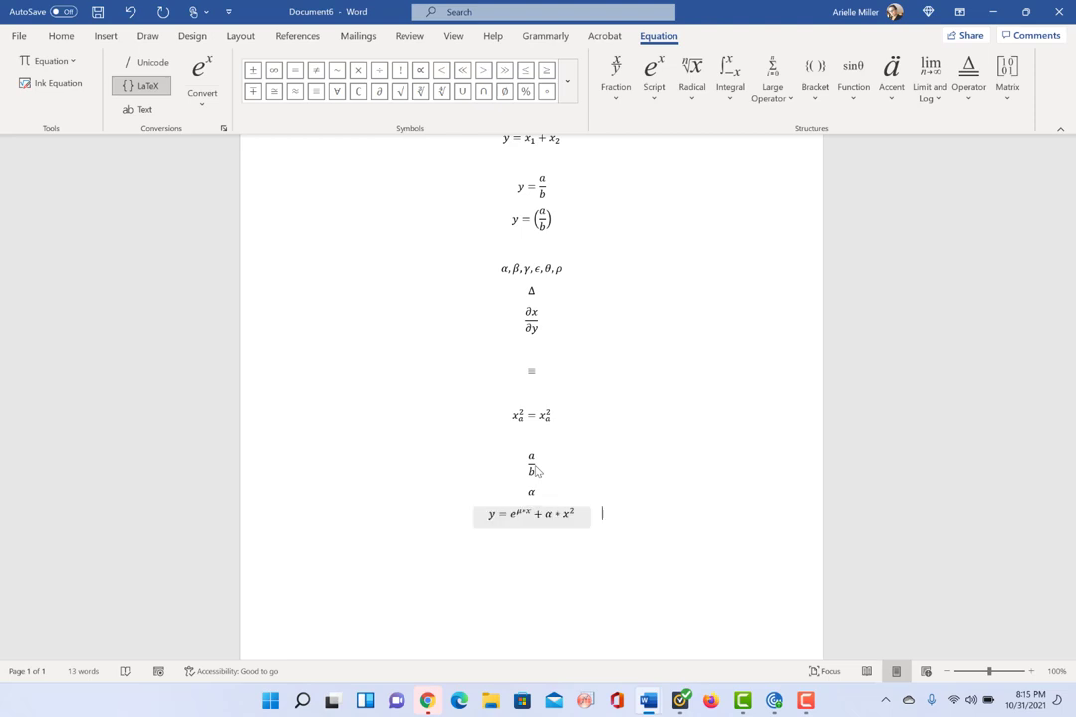
click(61, 35)
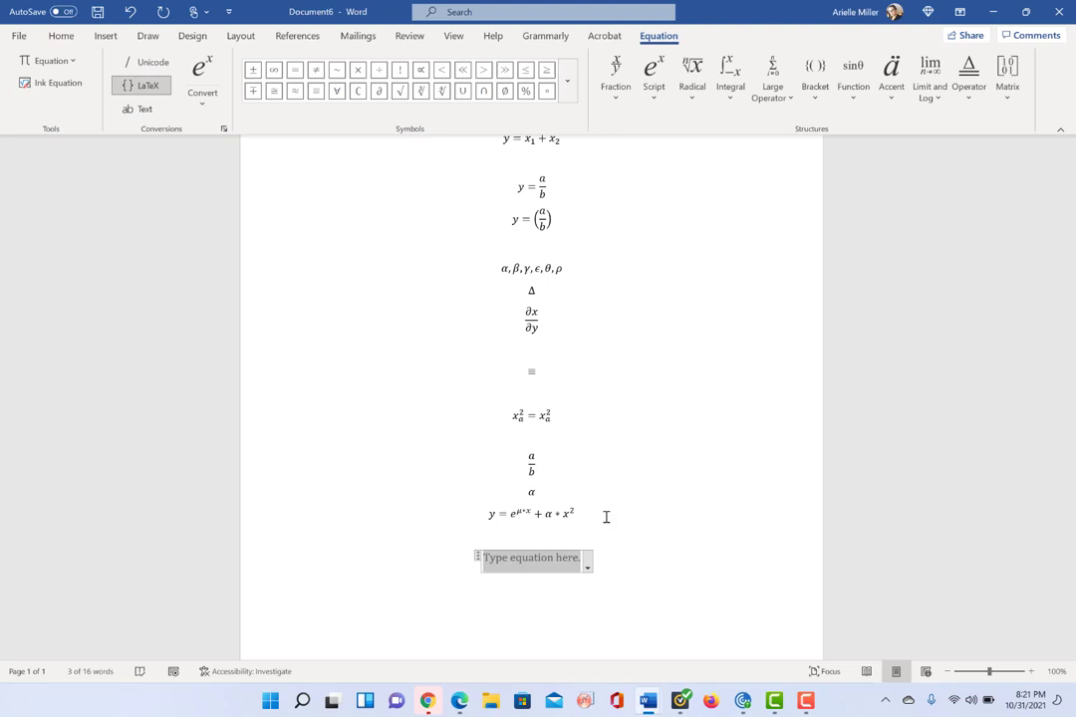
Enter the equation y = ∫ₐᵇ x² dx with the \int shorthand and click outside to finish it
text(y =\)
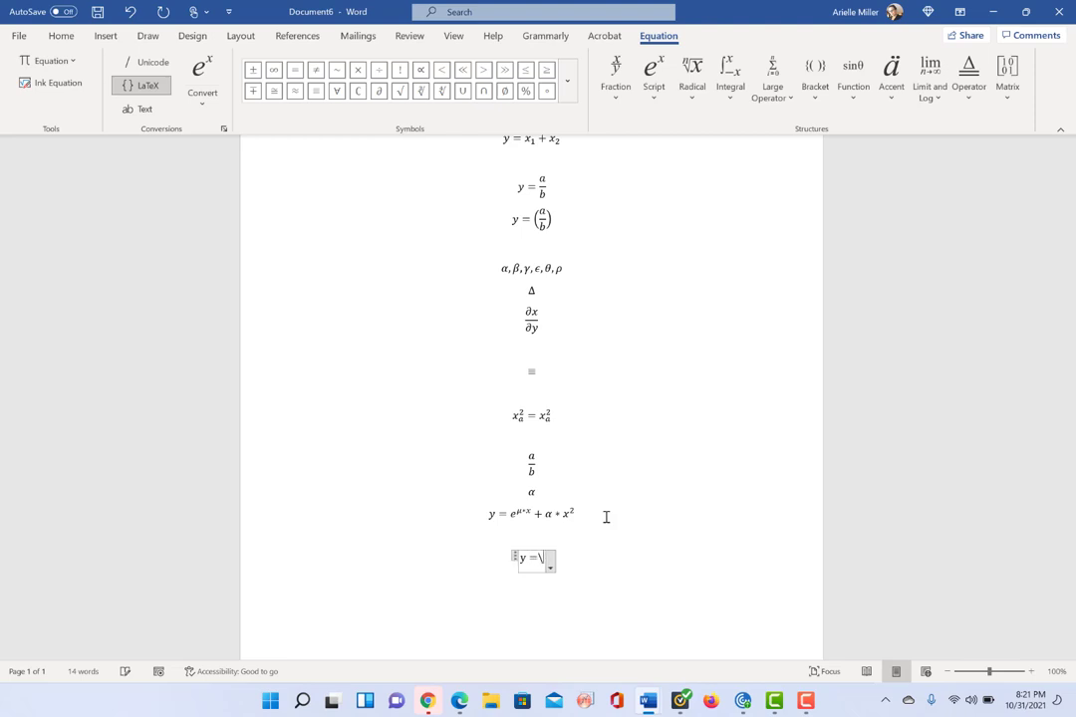
text(int_{)
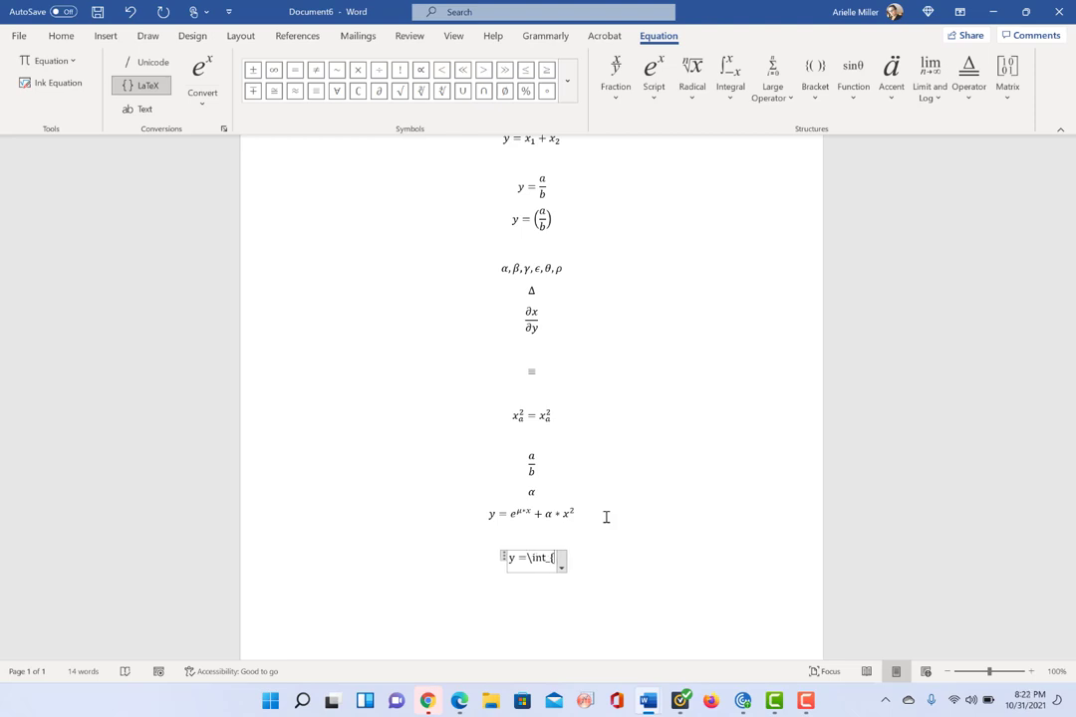
text(a})
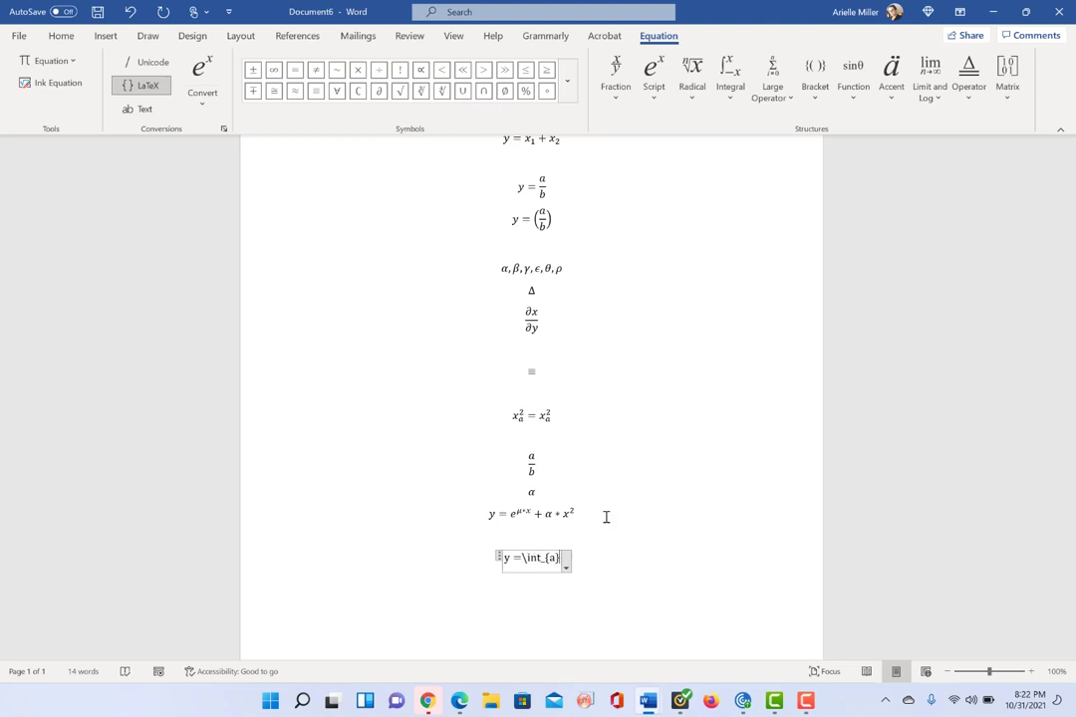
text(^)
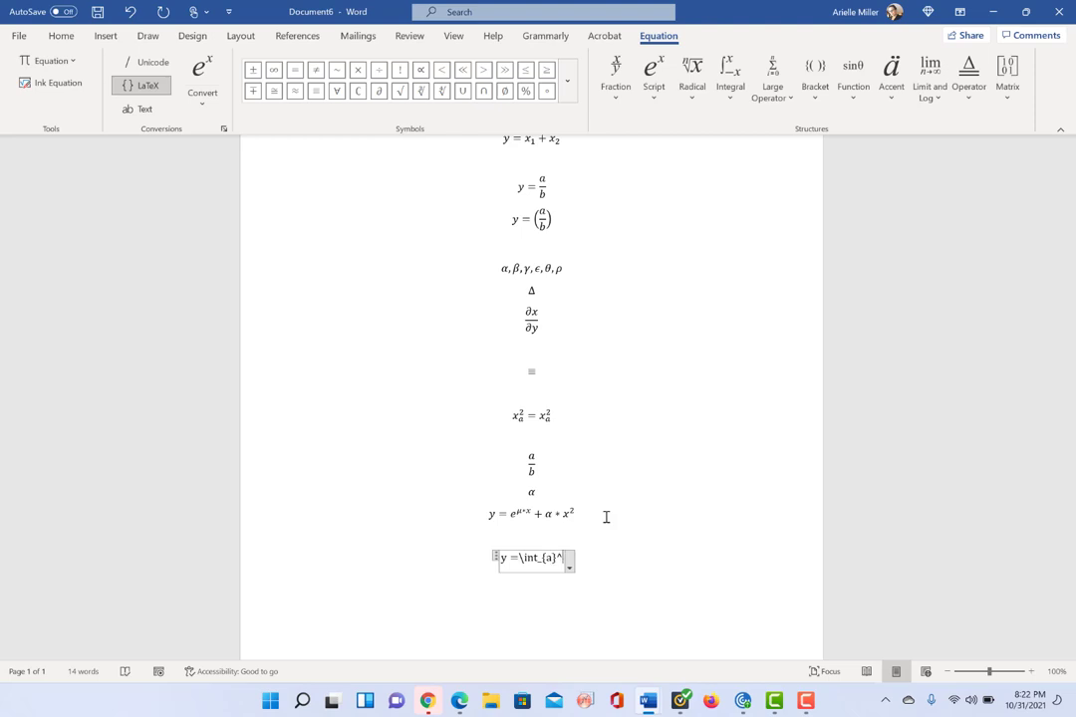
text(b)
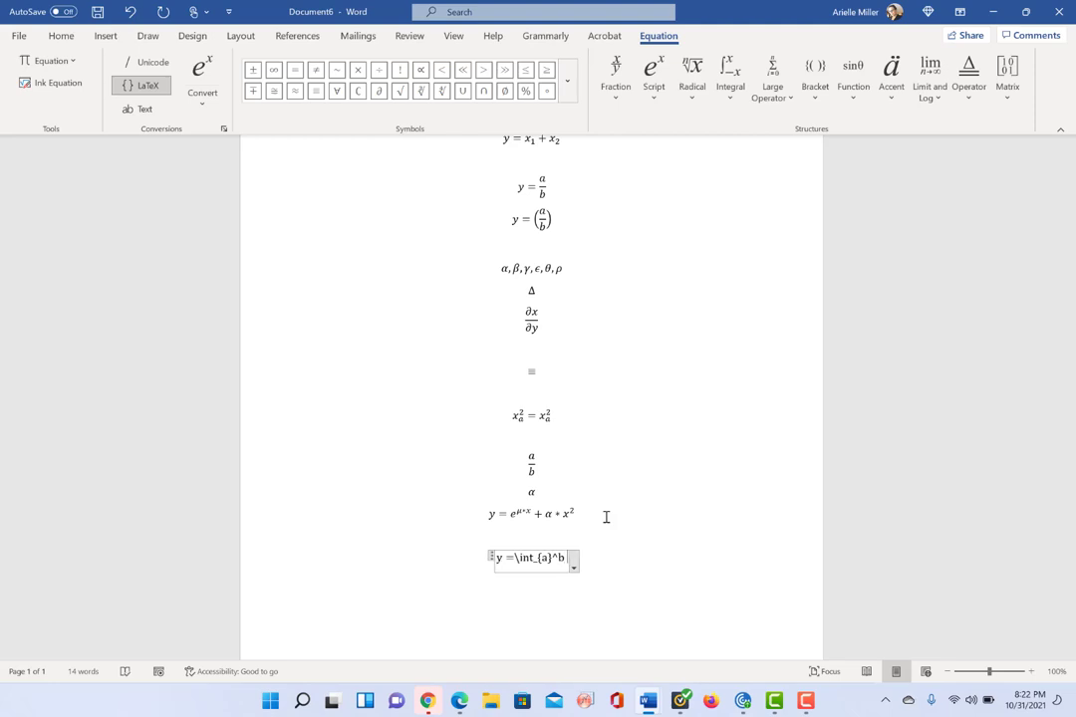
text(x)
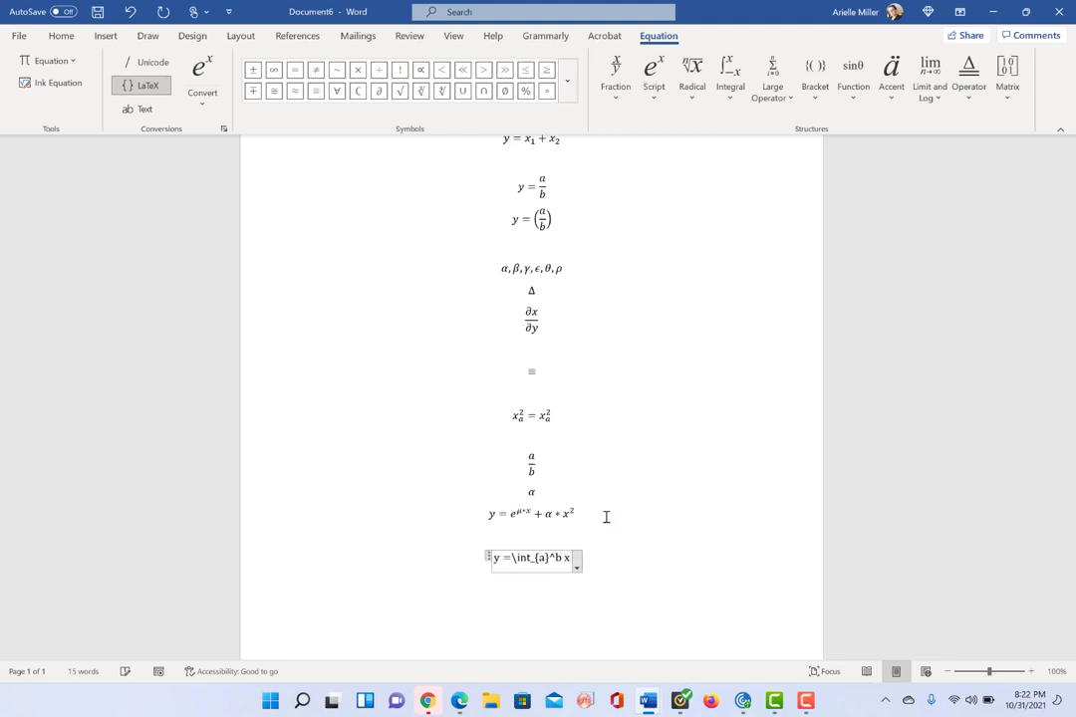
text(^2)
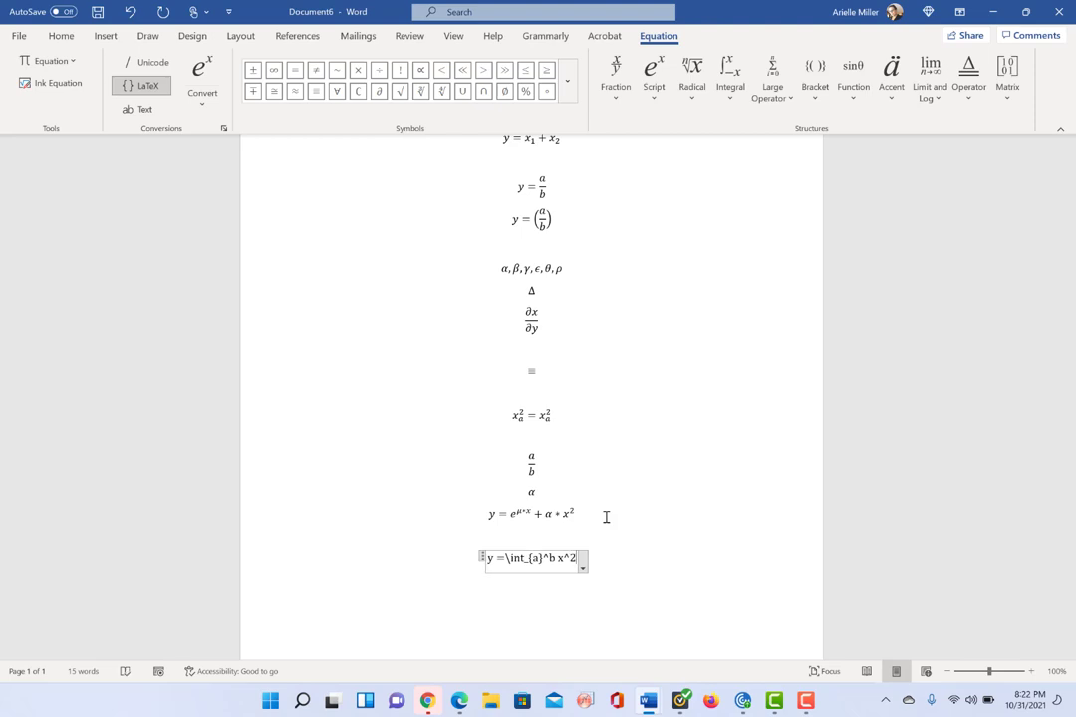
text(, d)
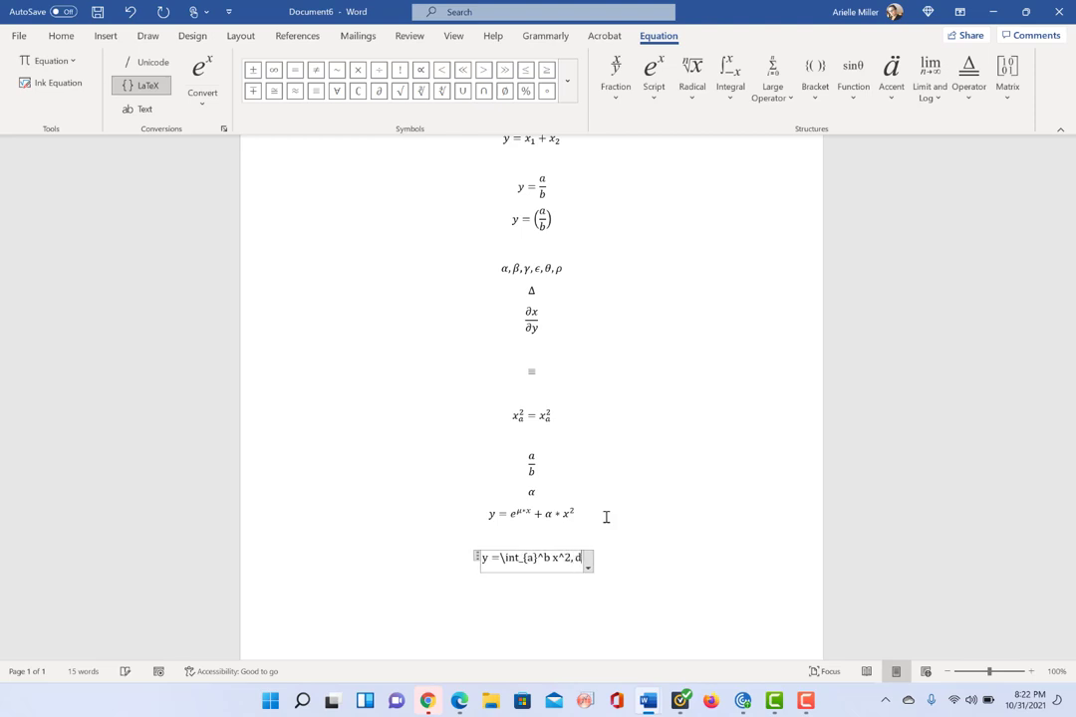
text(x)
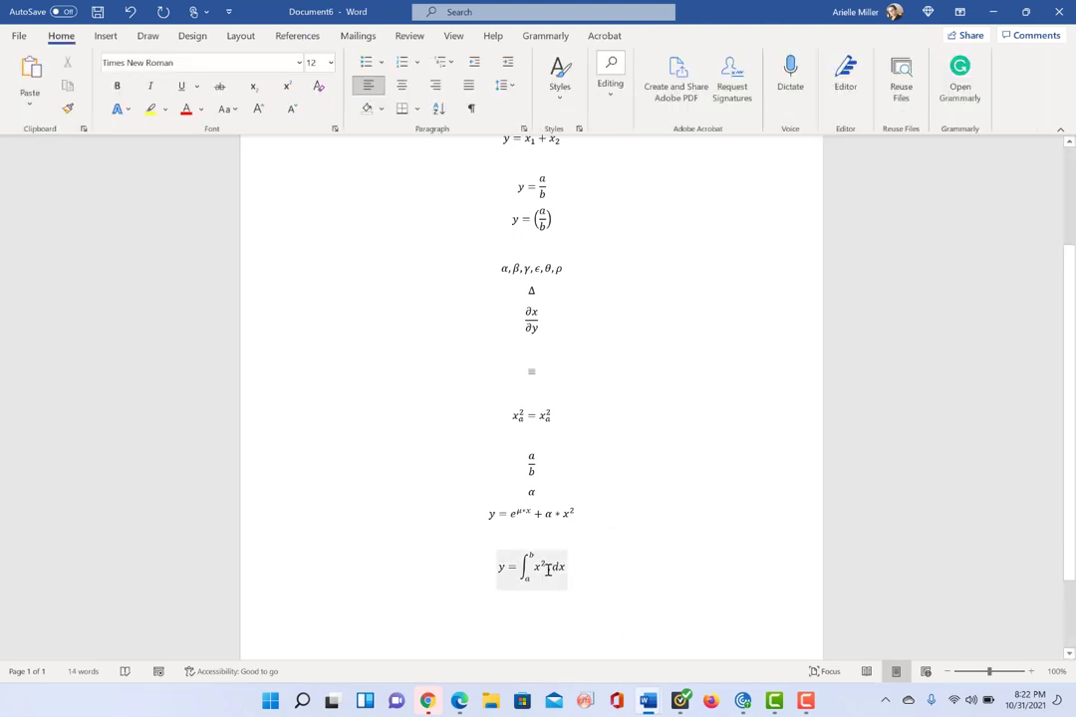
click(531, 569)
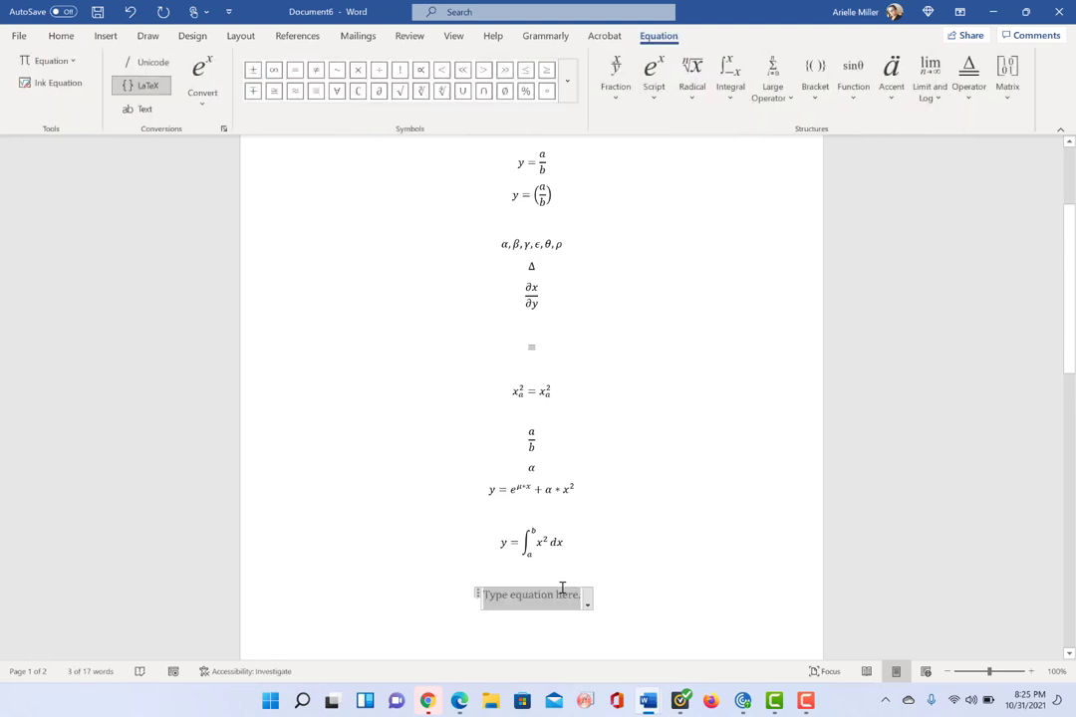
Type y =\sum_{n=0}^\infty x^n into the new equation box
text(y =)
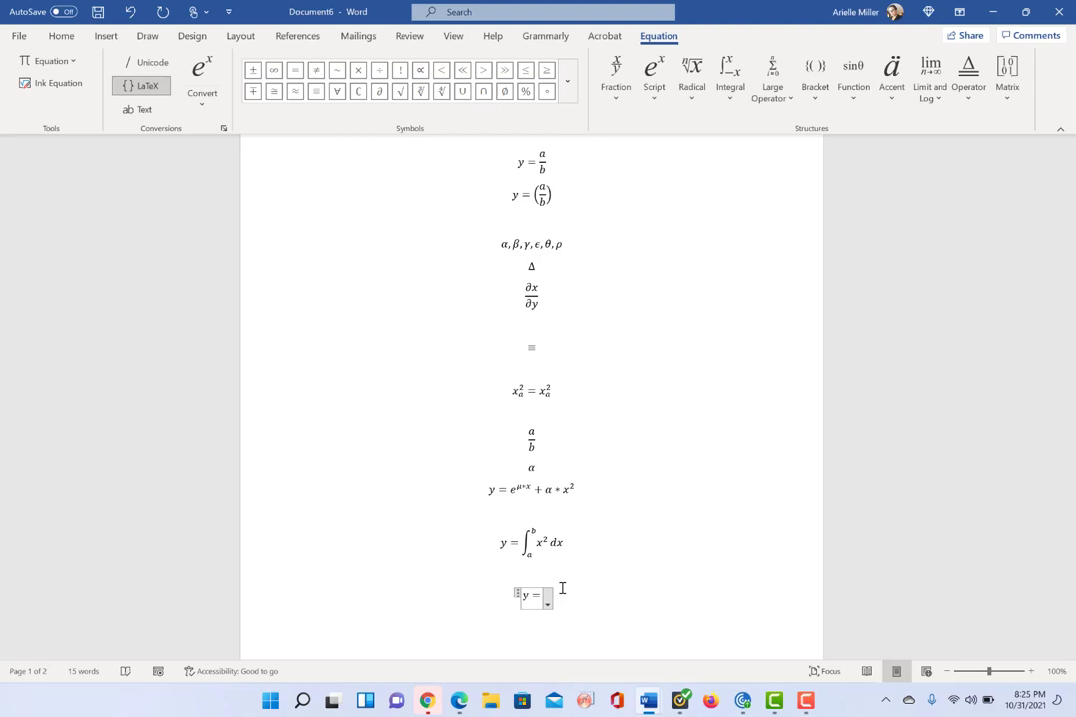
text(\)
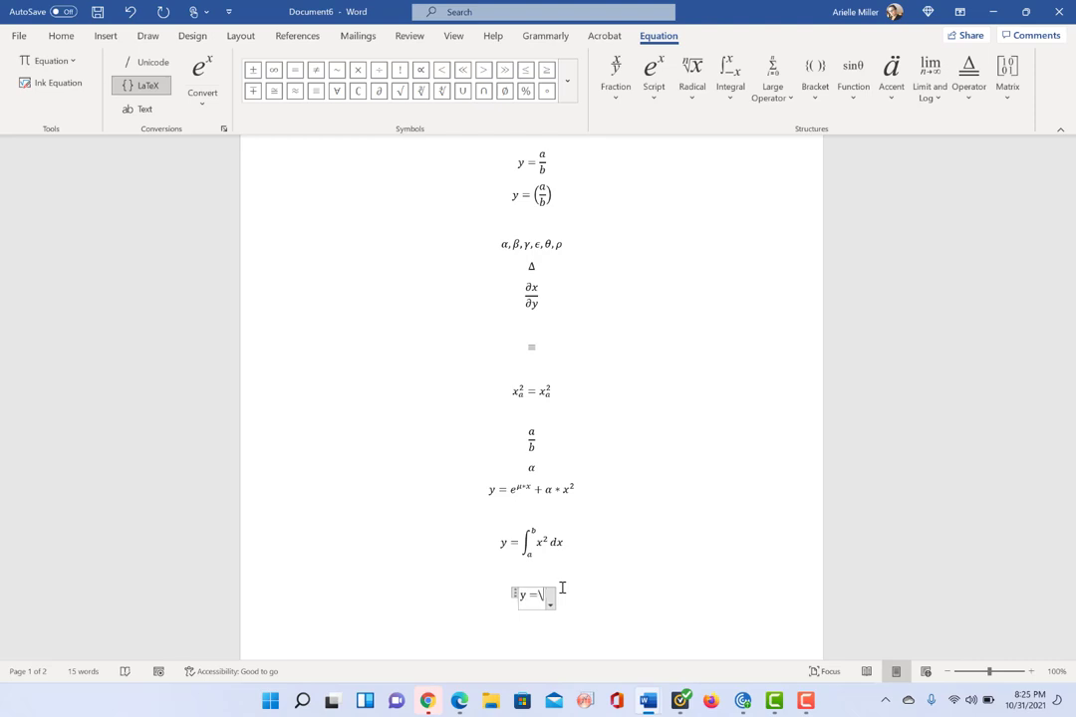
text(sum_)
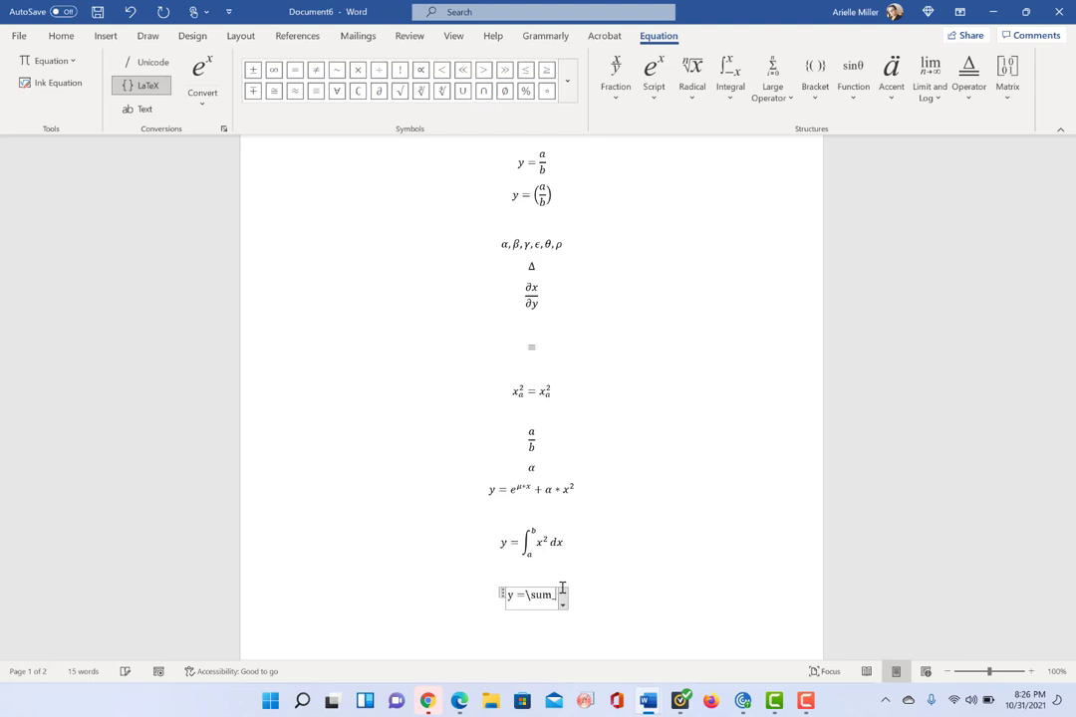
text({)
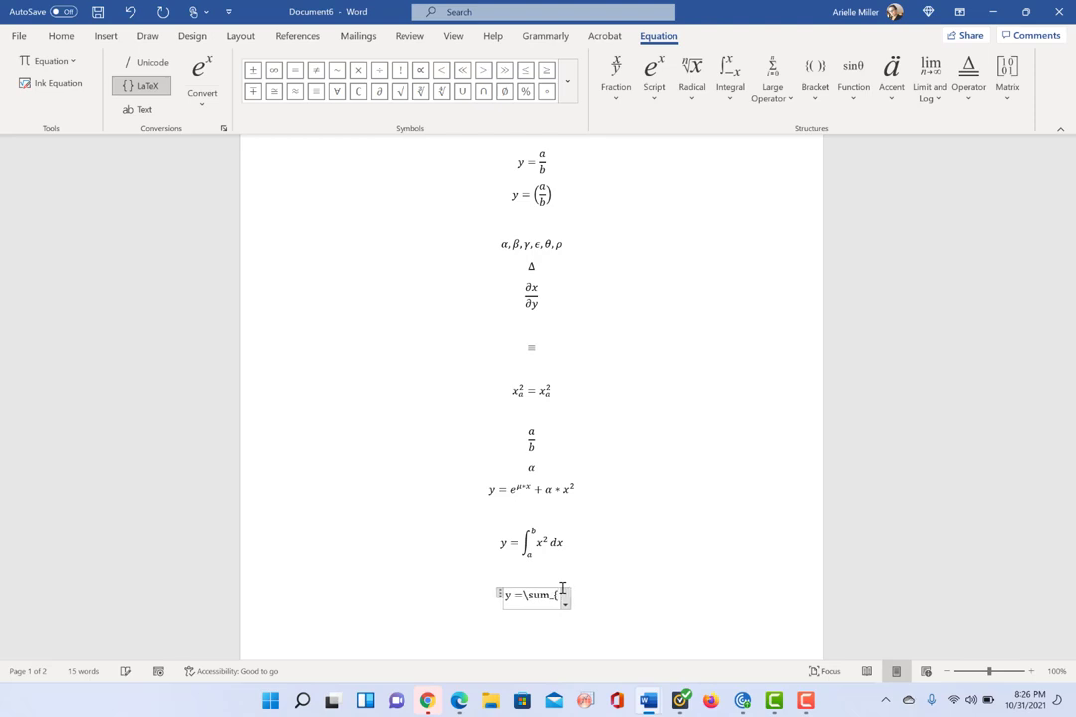
text(m)
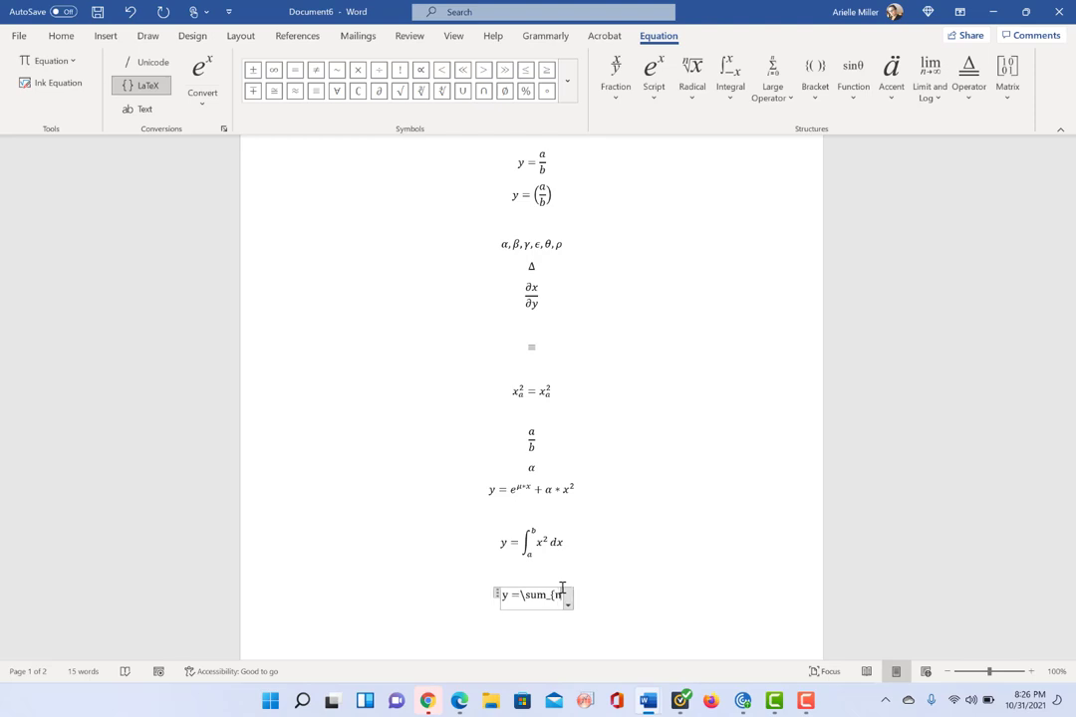
text(n=0)
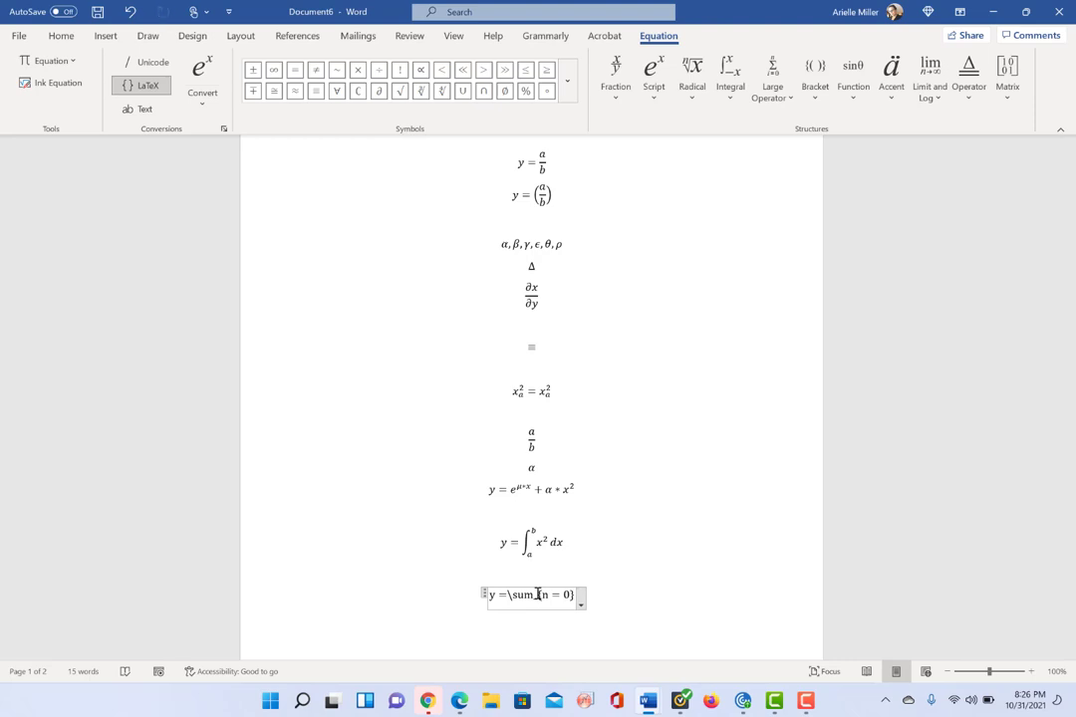
text(^)
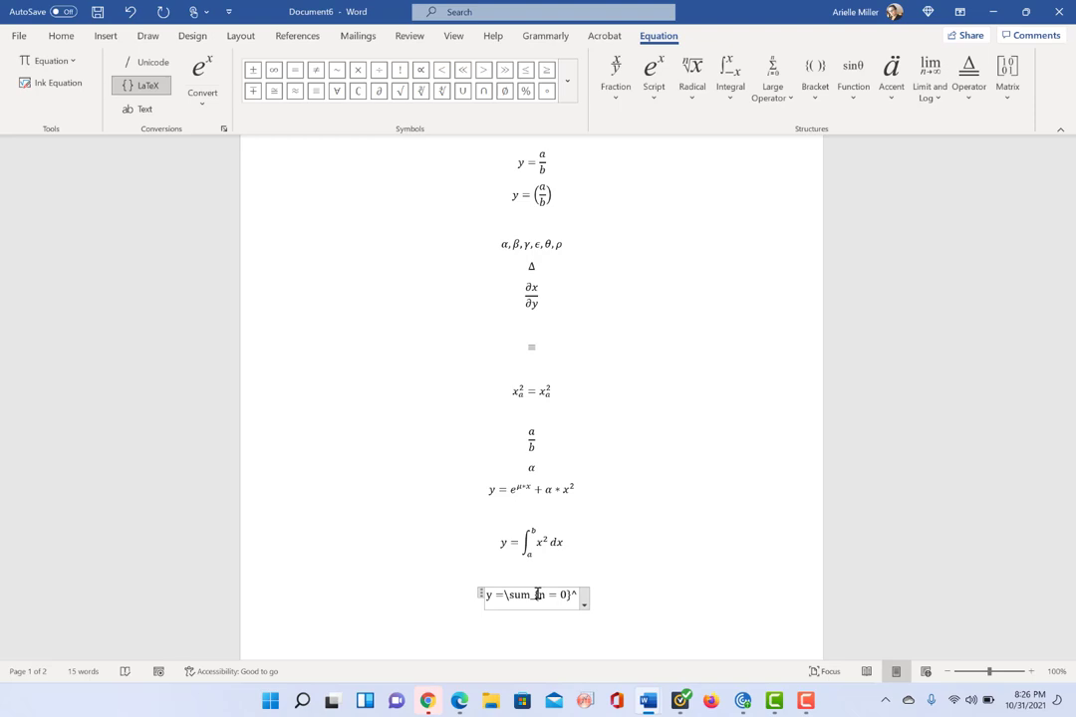
text(\)
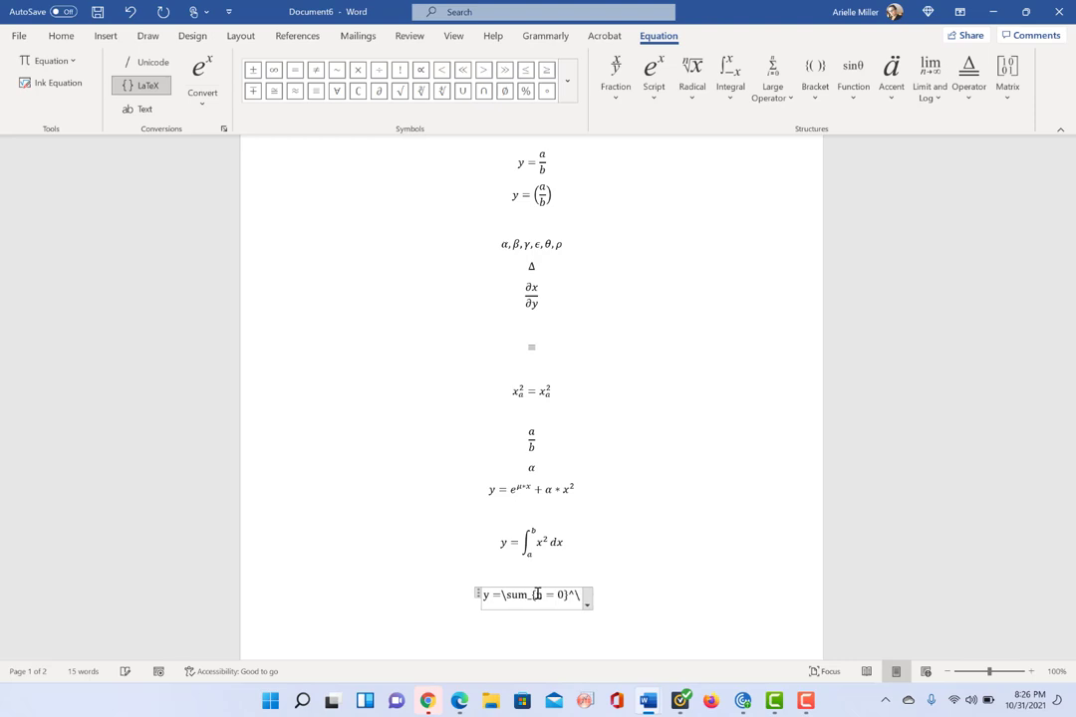
text(infty x)
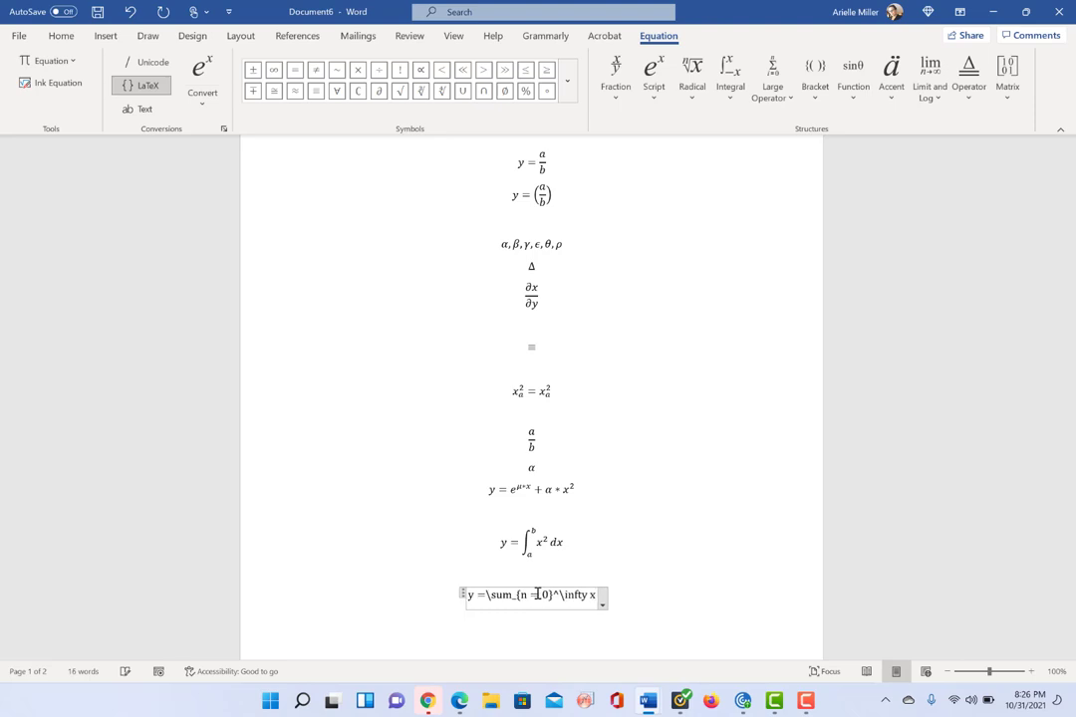
text(^n)
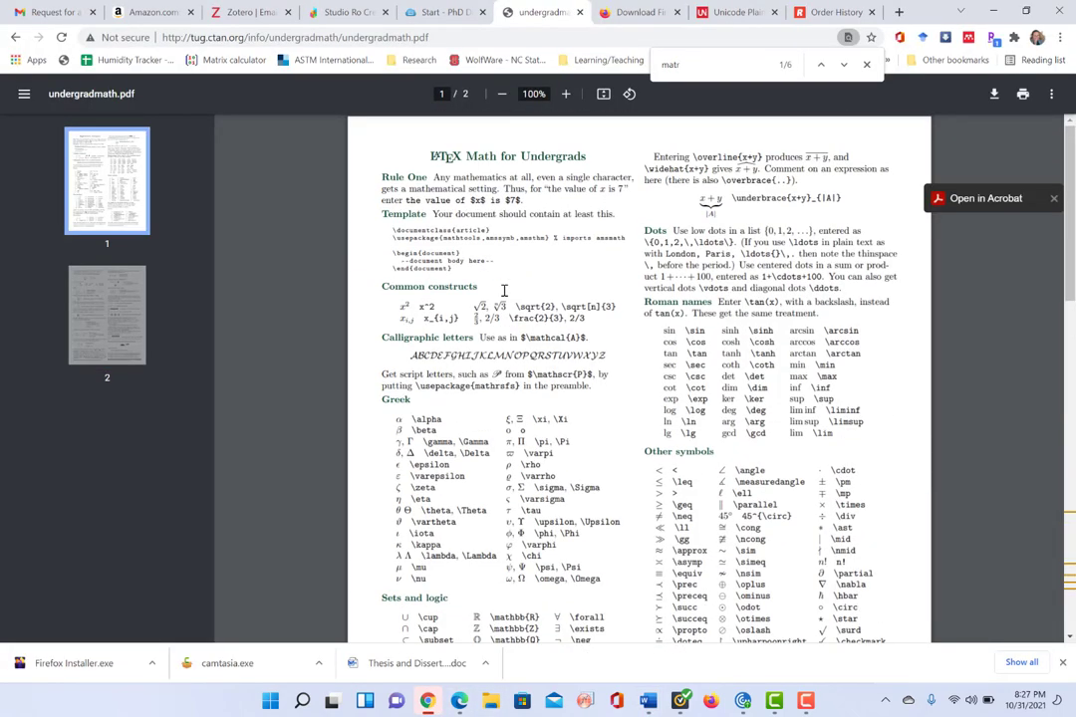
mouse_move(468, 481)
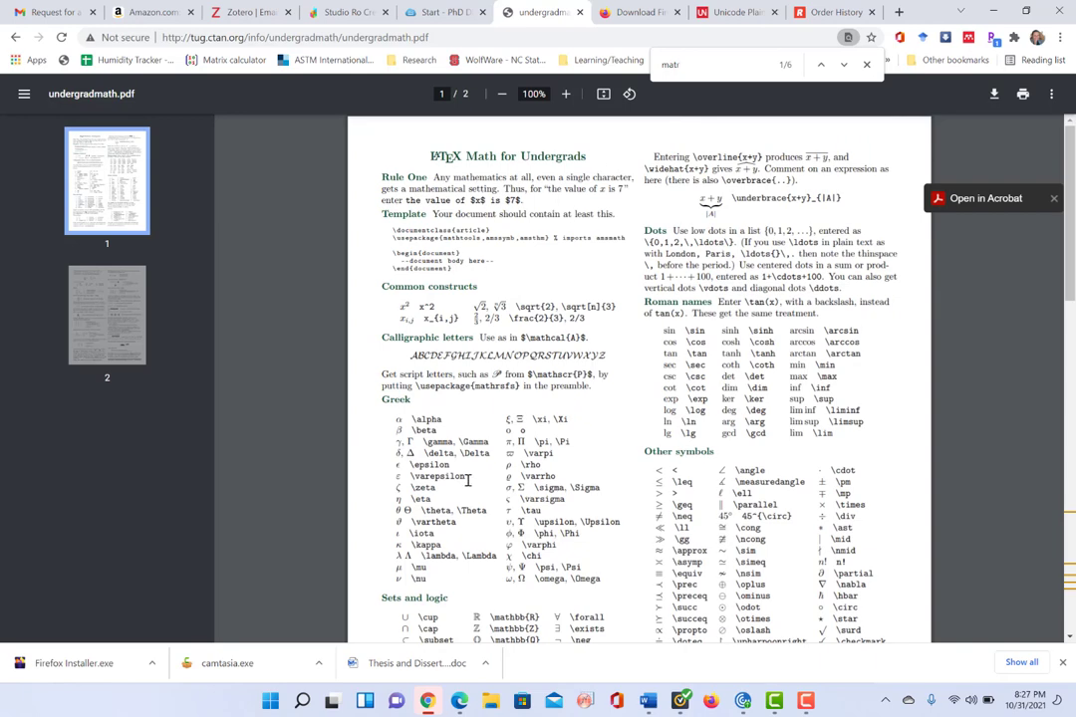
Scroll down the undergradmath.pdf cheat sheet to the Greek letter and symbol tables
scroll(down, 3)
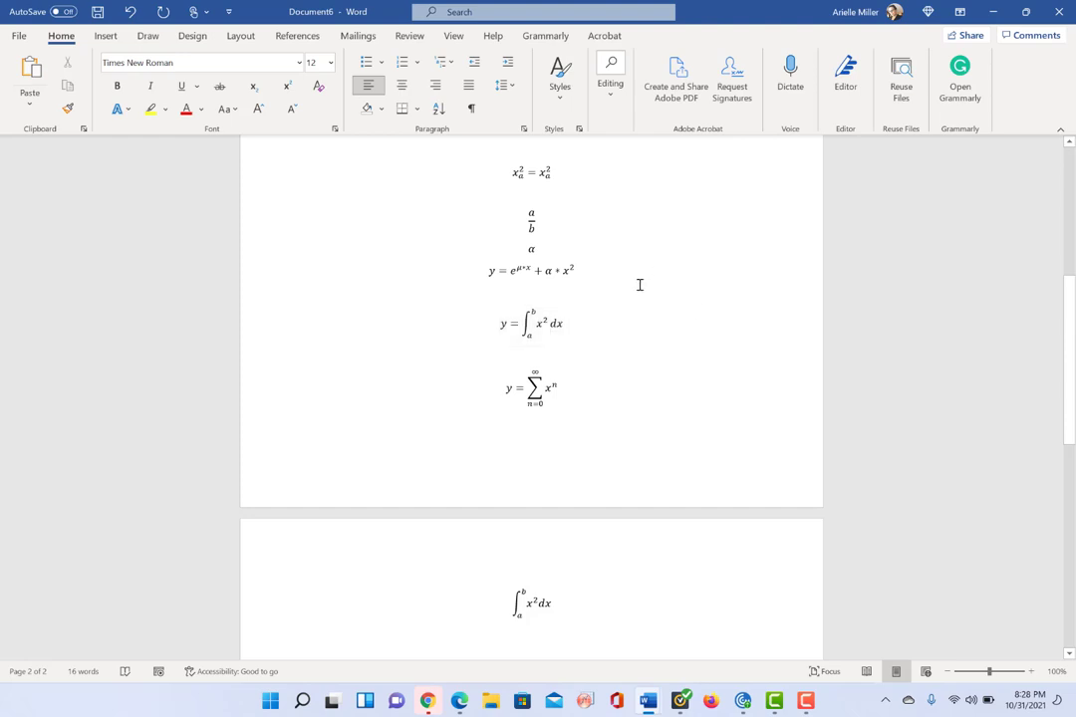
Place the insertion point on page two below the integral equation
click(309, 634)
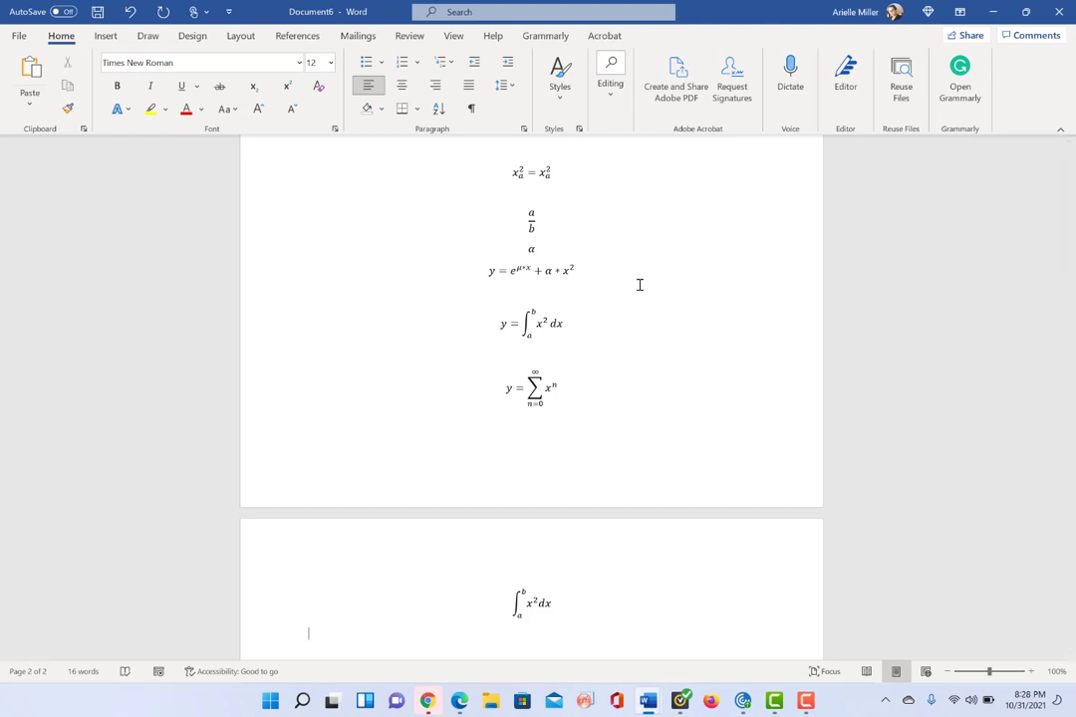